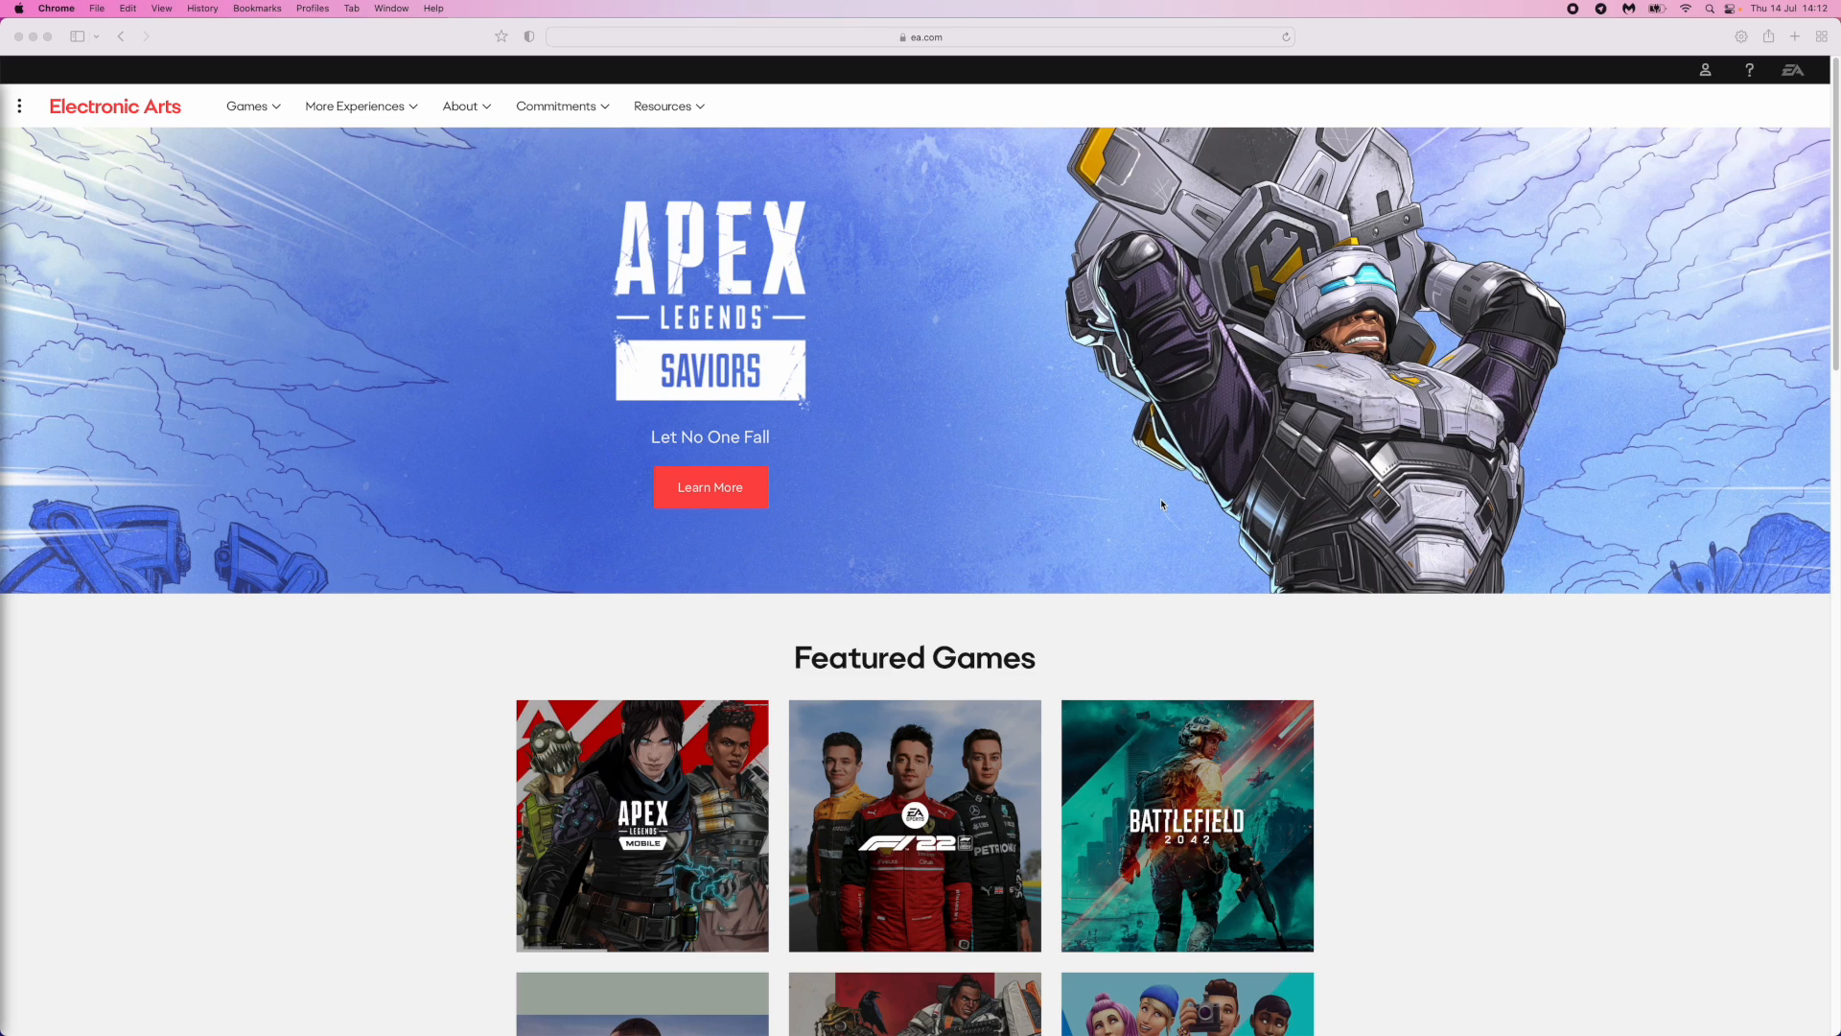
mouse_move(869, 8)
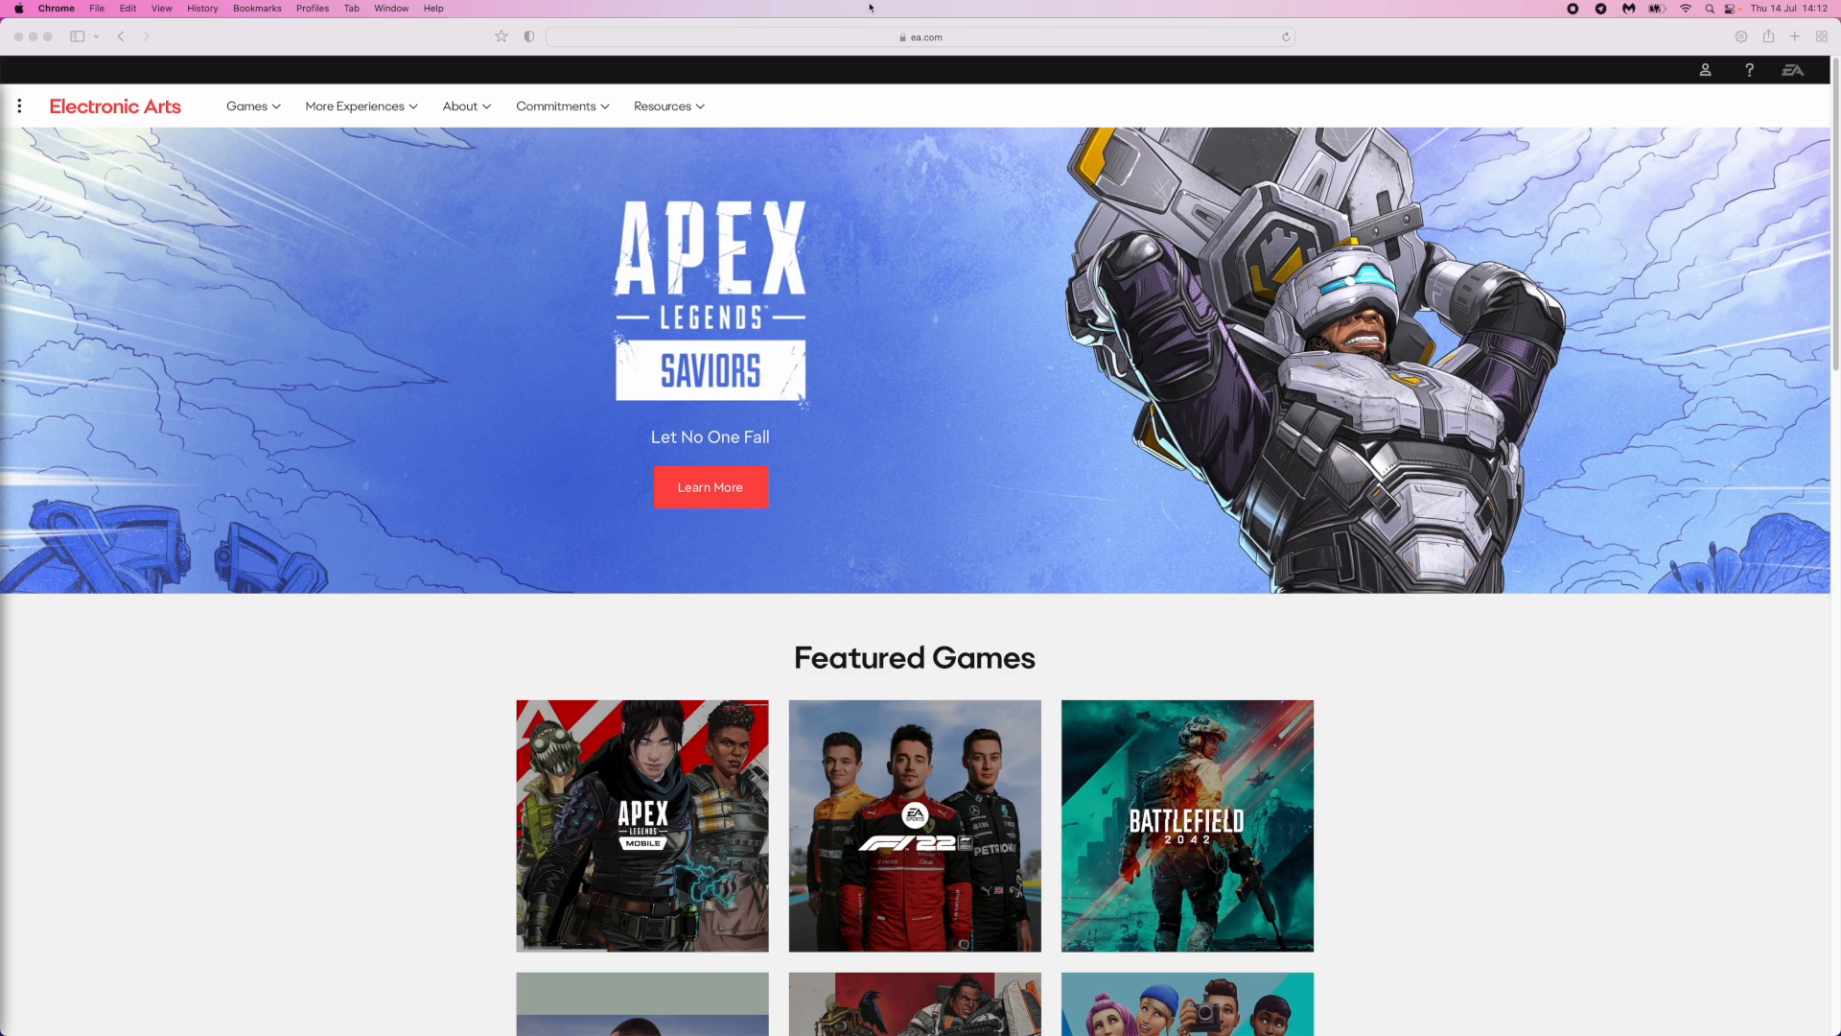
mouse_move(761, 405)
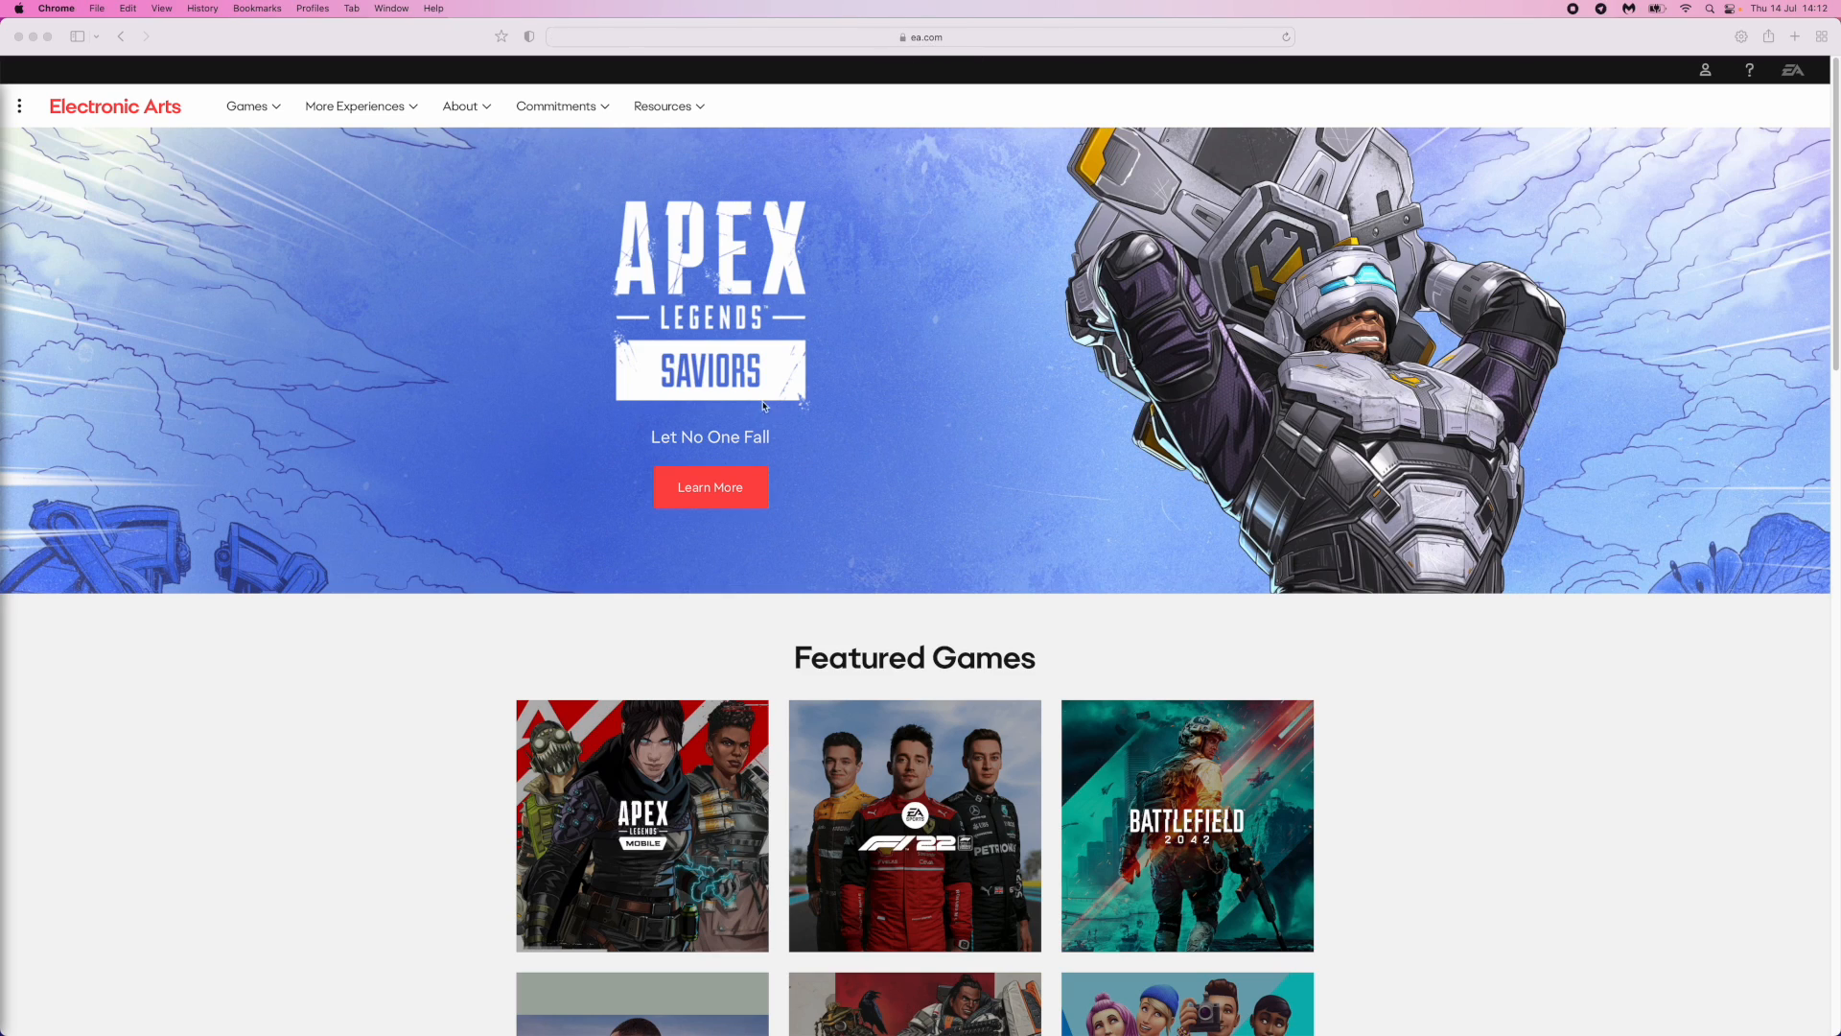
mouse_move(263, 337)
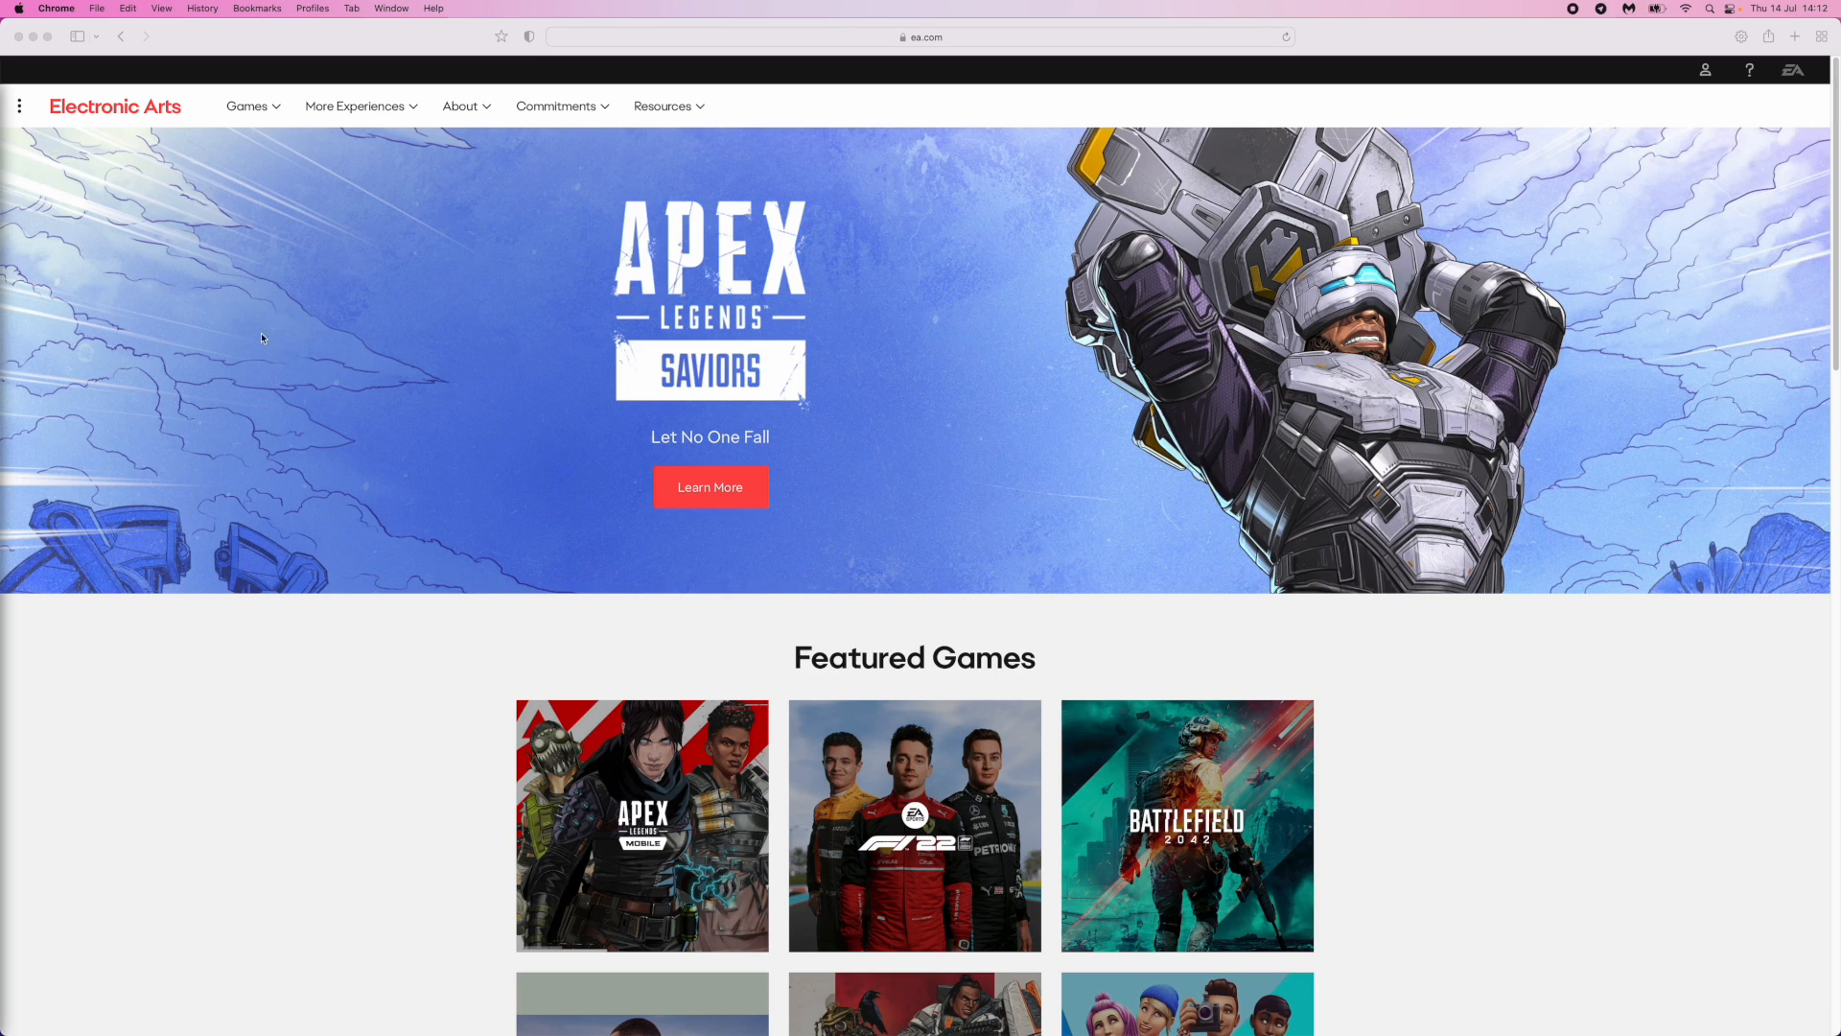
mouse_move(767, 654)
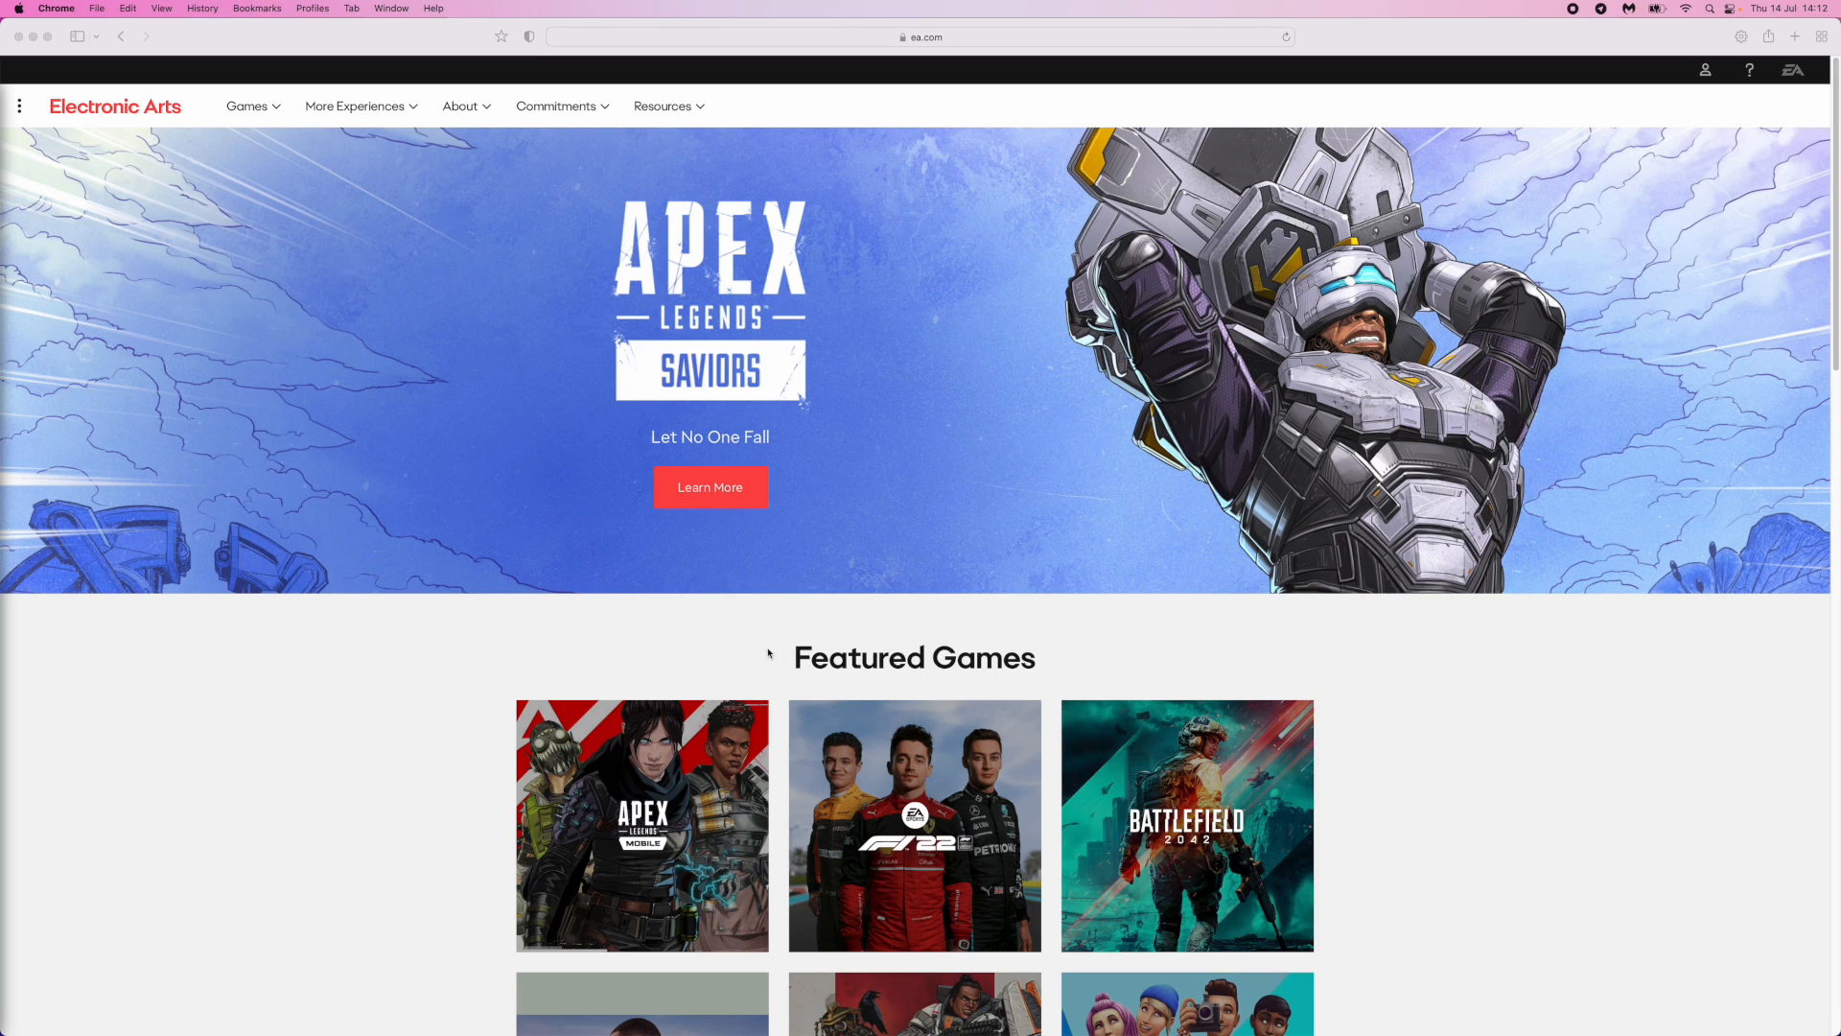
mouse_move(1714, 211)
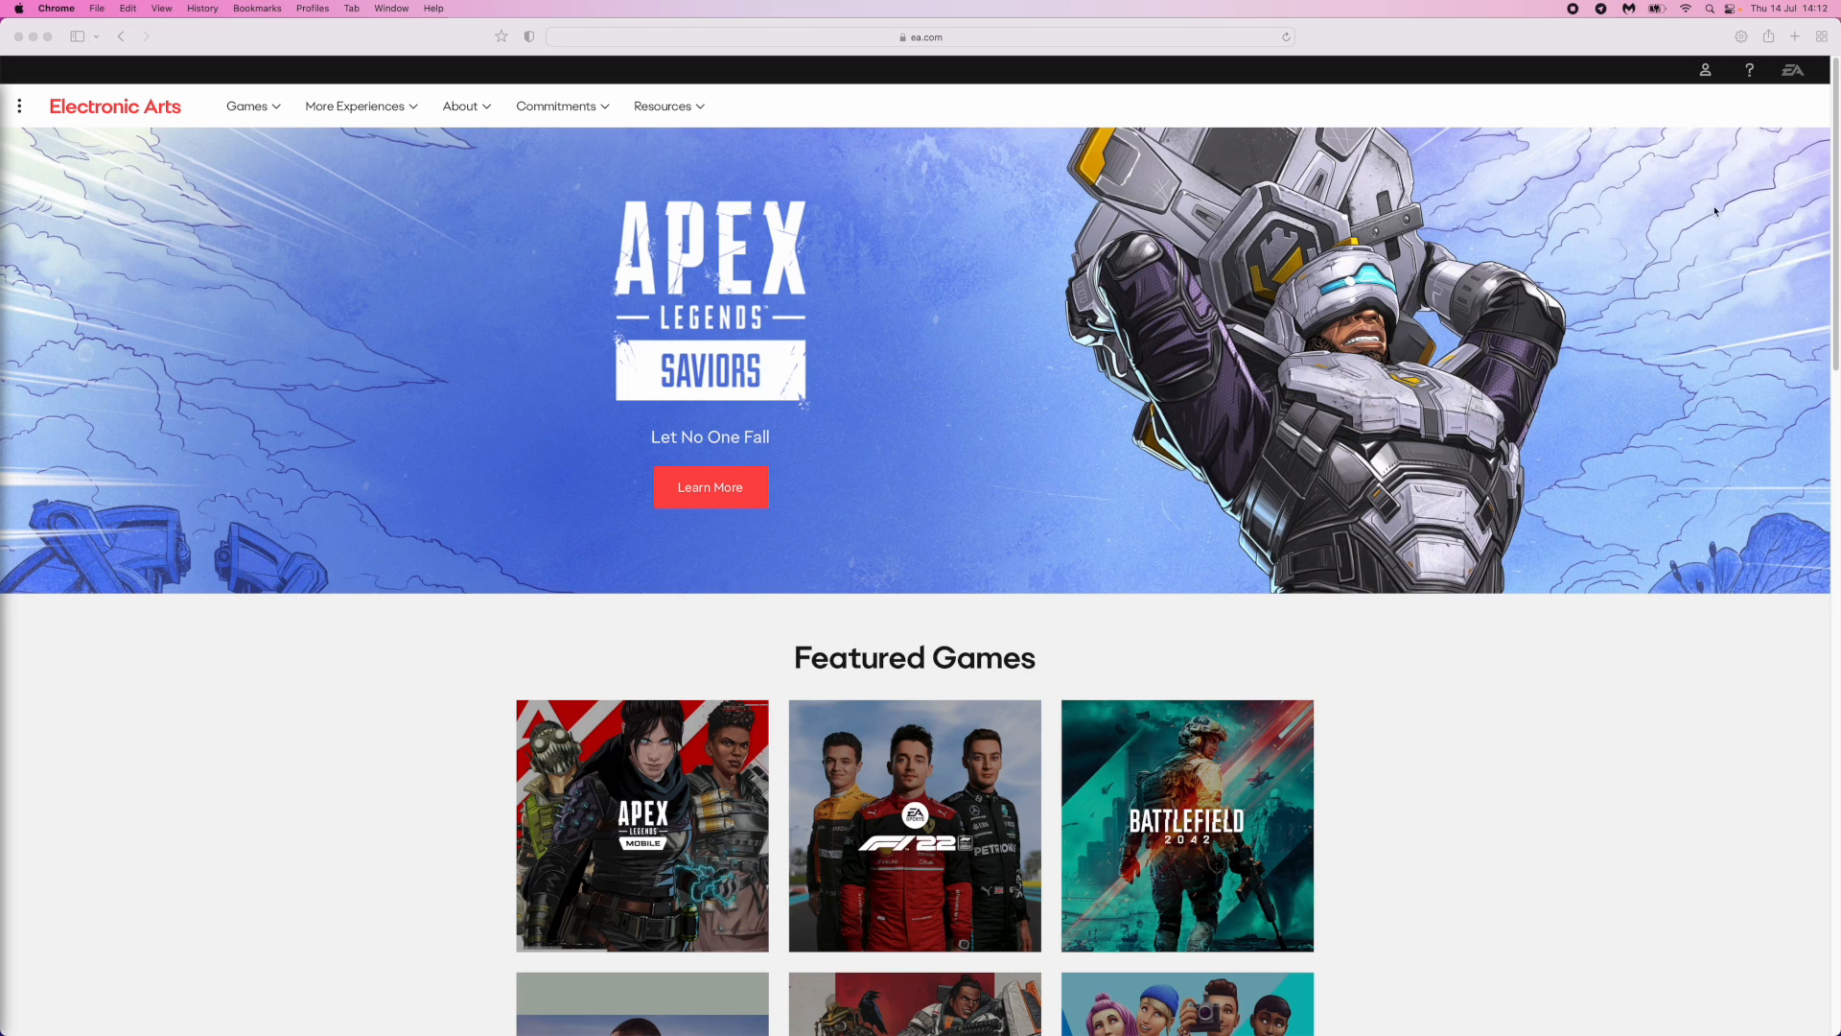
mouse_move(1707, 71)
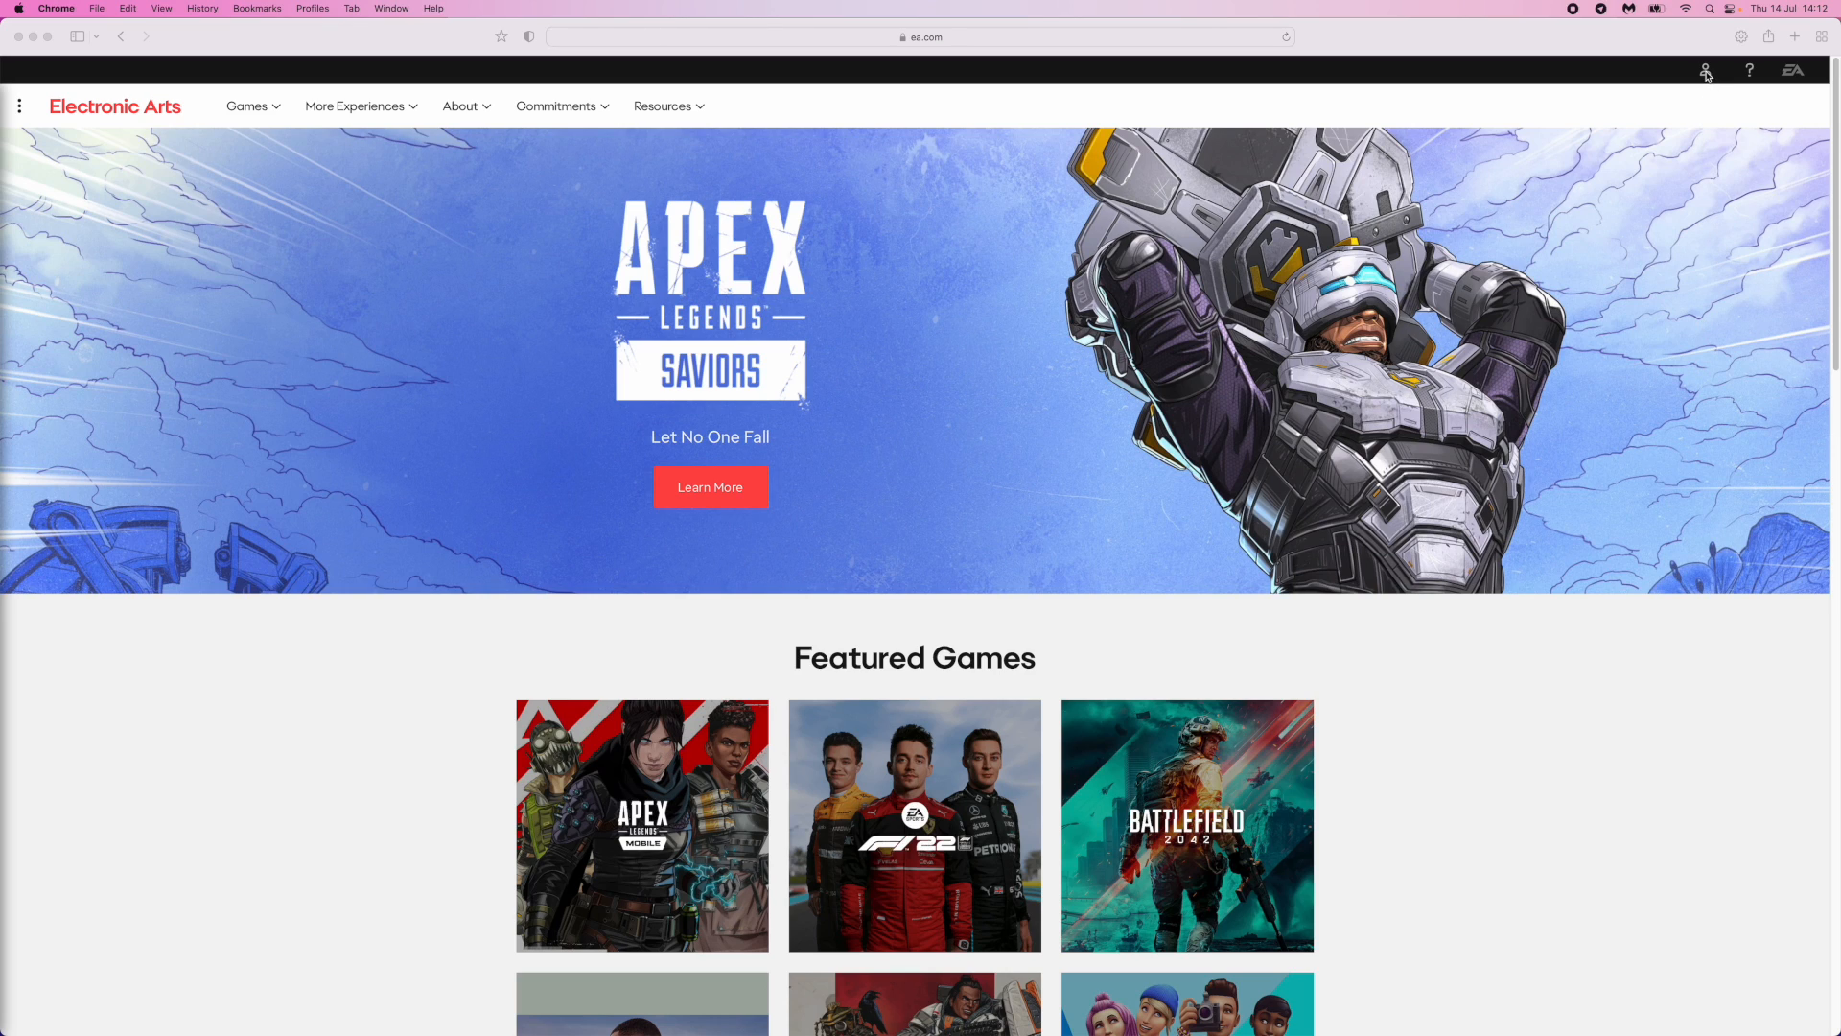
Reach the EA Account sign-in page from the account icon's Sign In option
left_click(1715, 71)
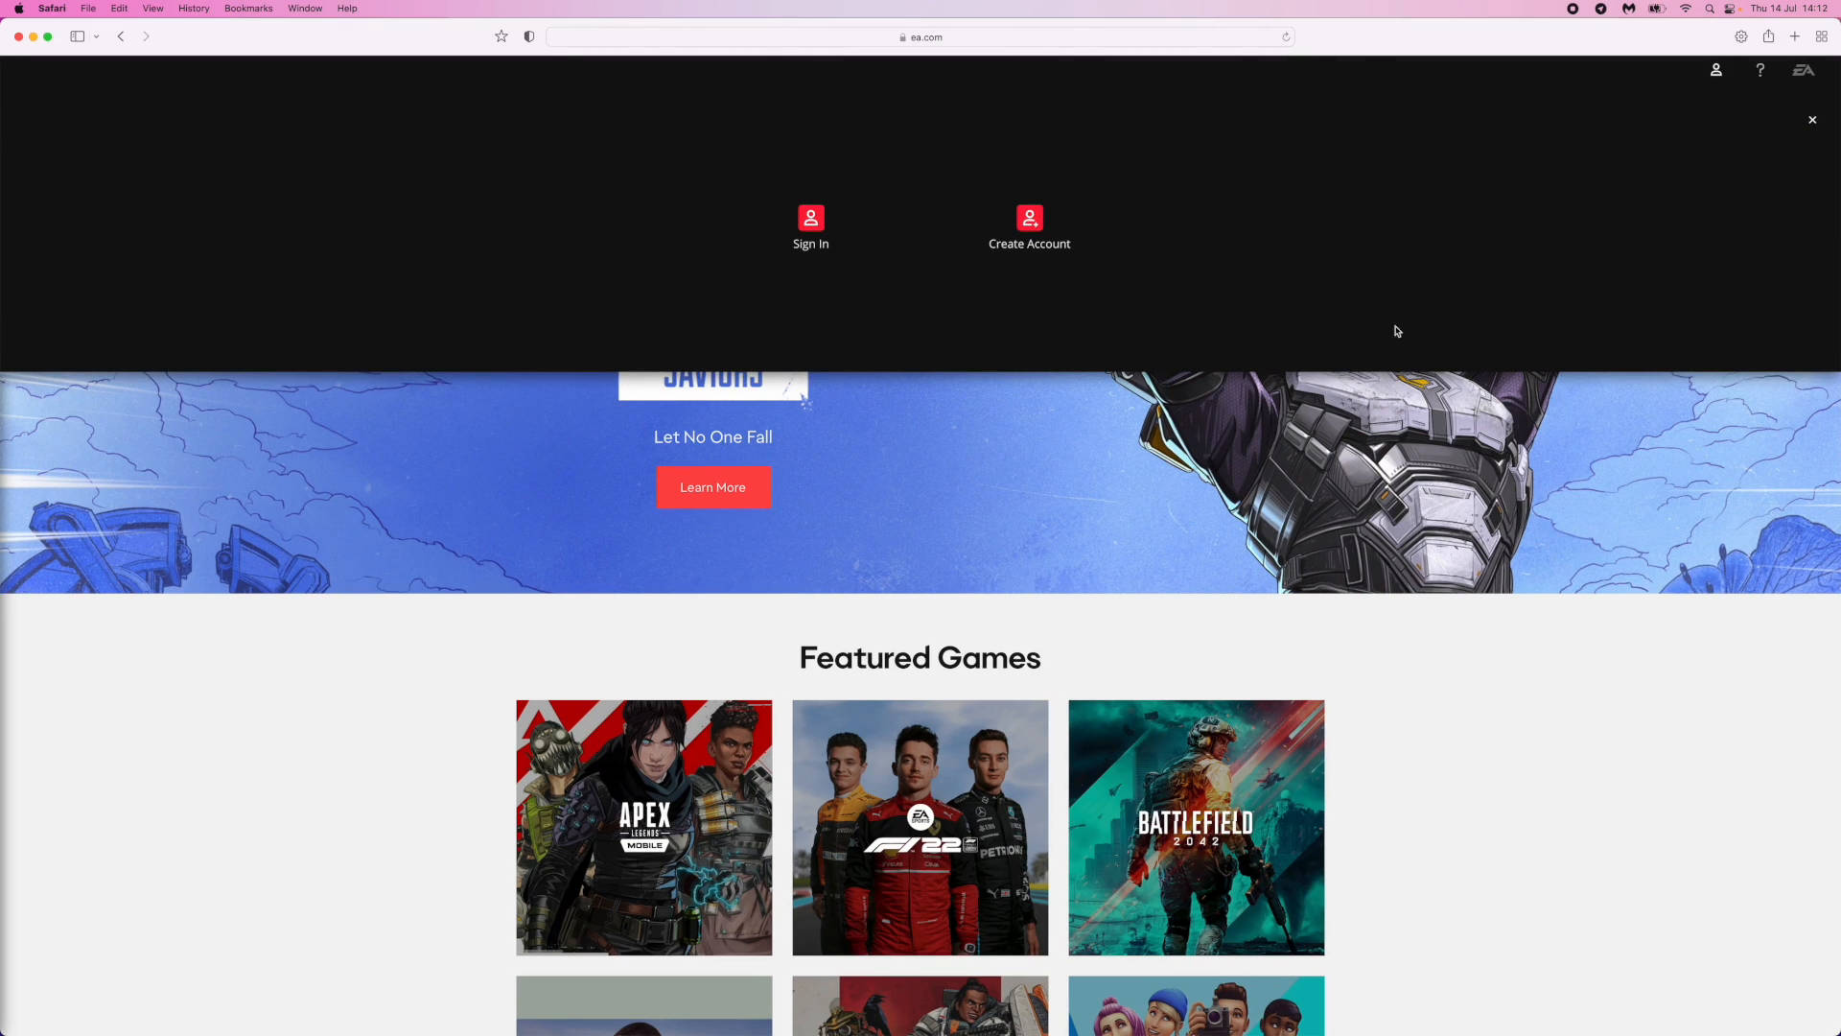
mouse_move(1072, 335)
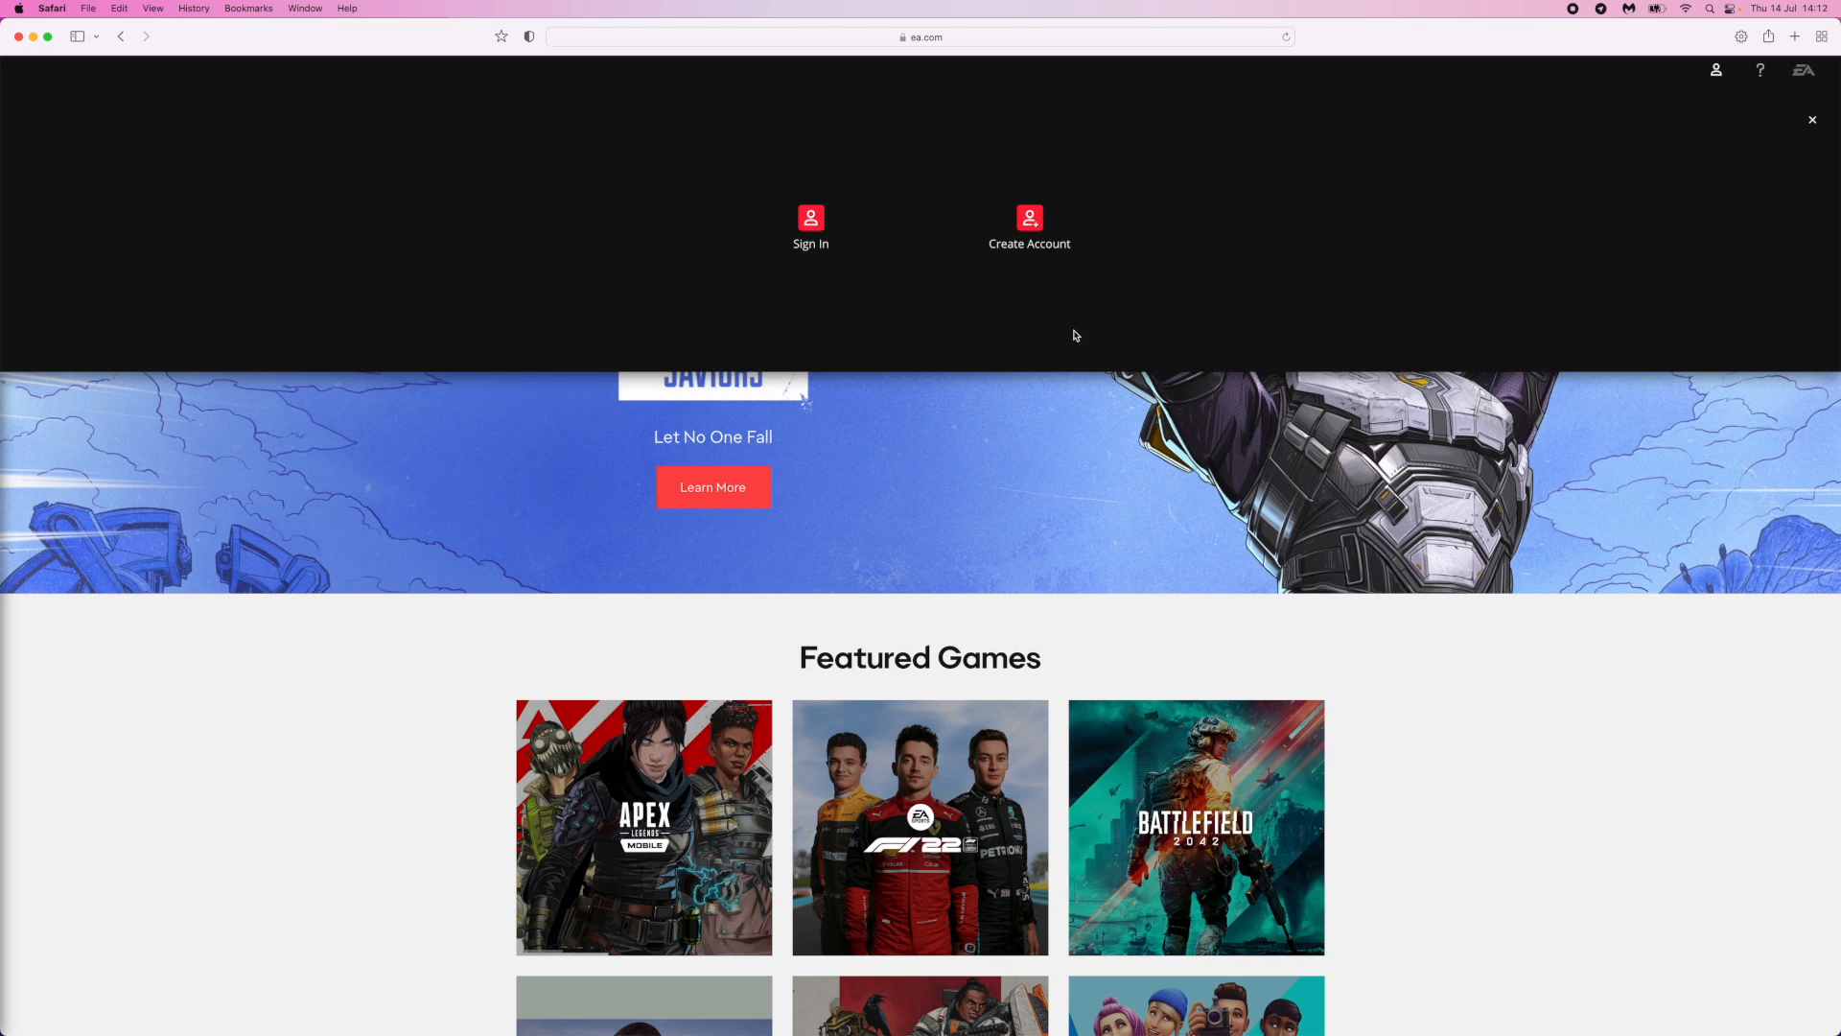
left_click(809, 223)
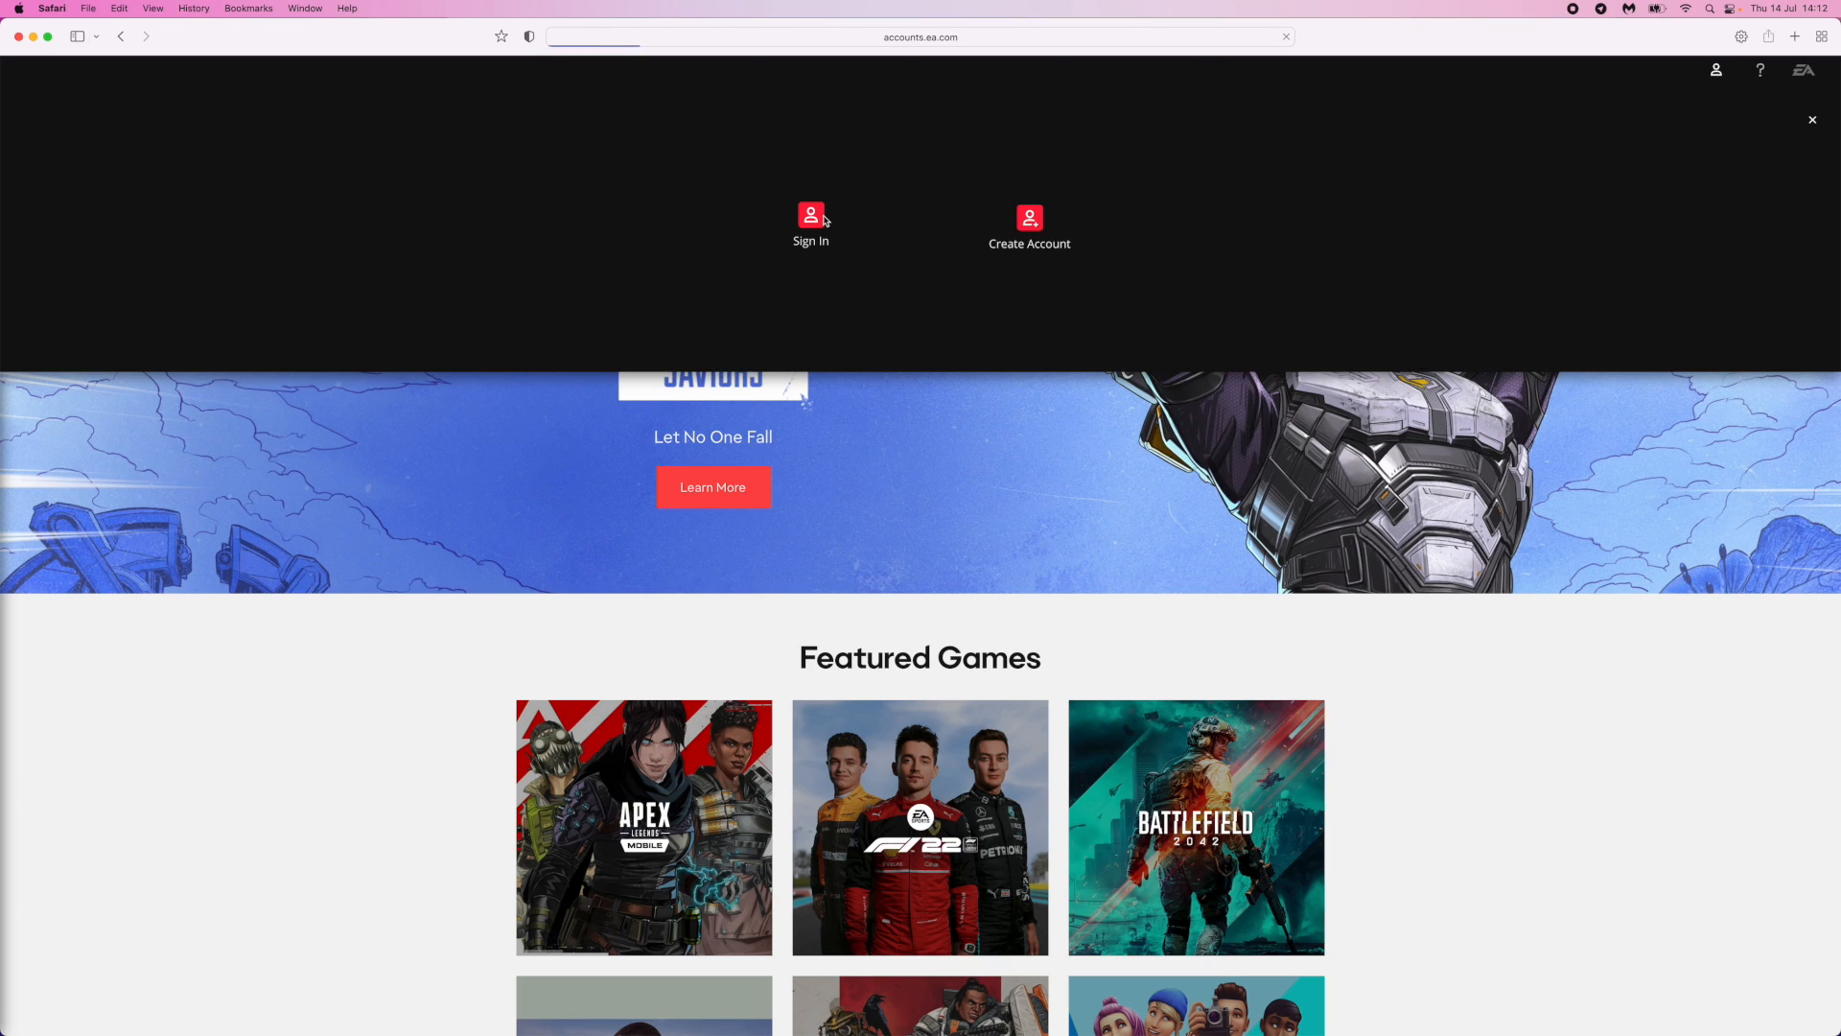
left_click(809, 222)
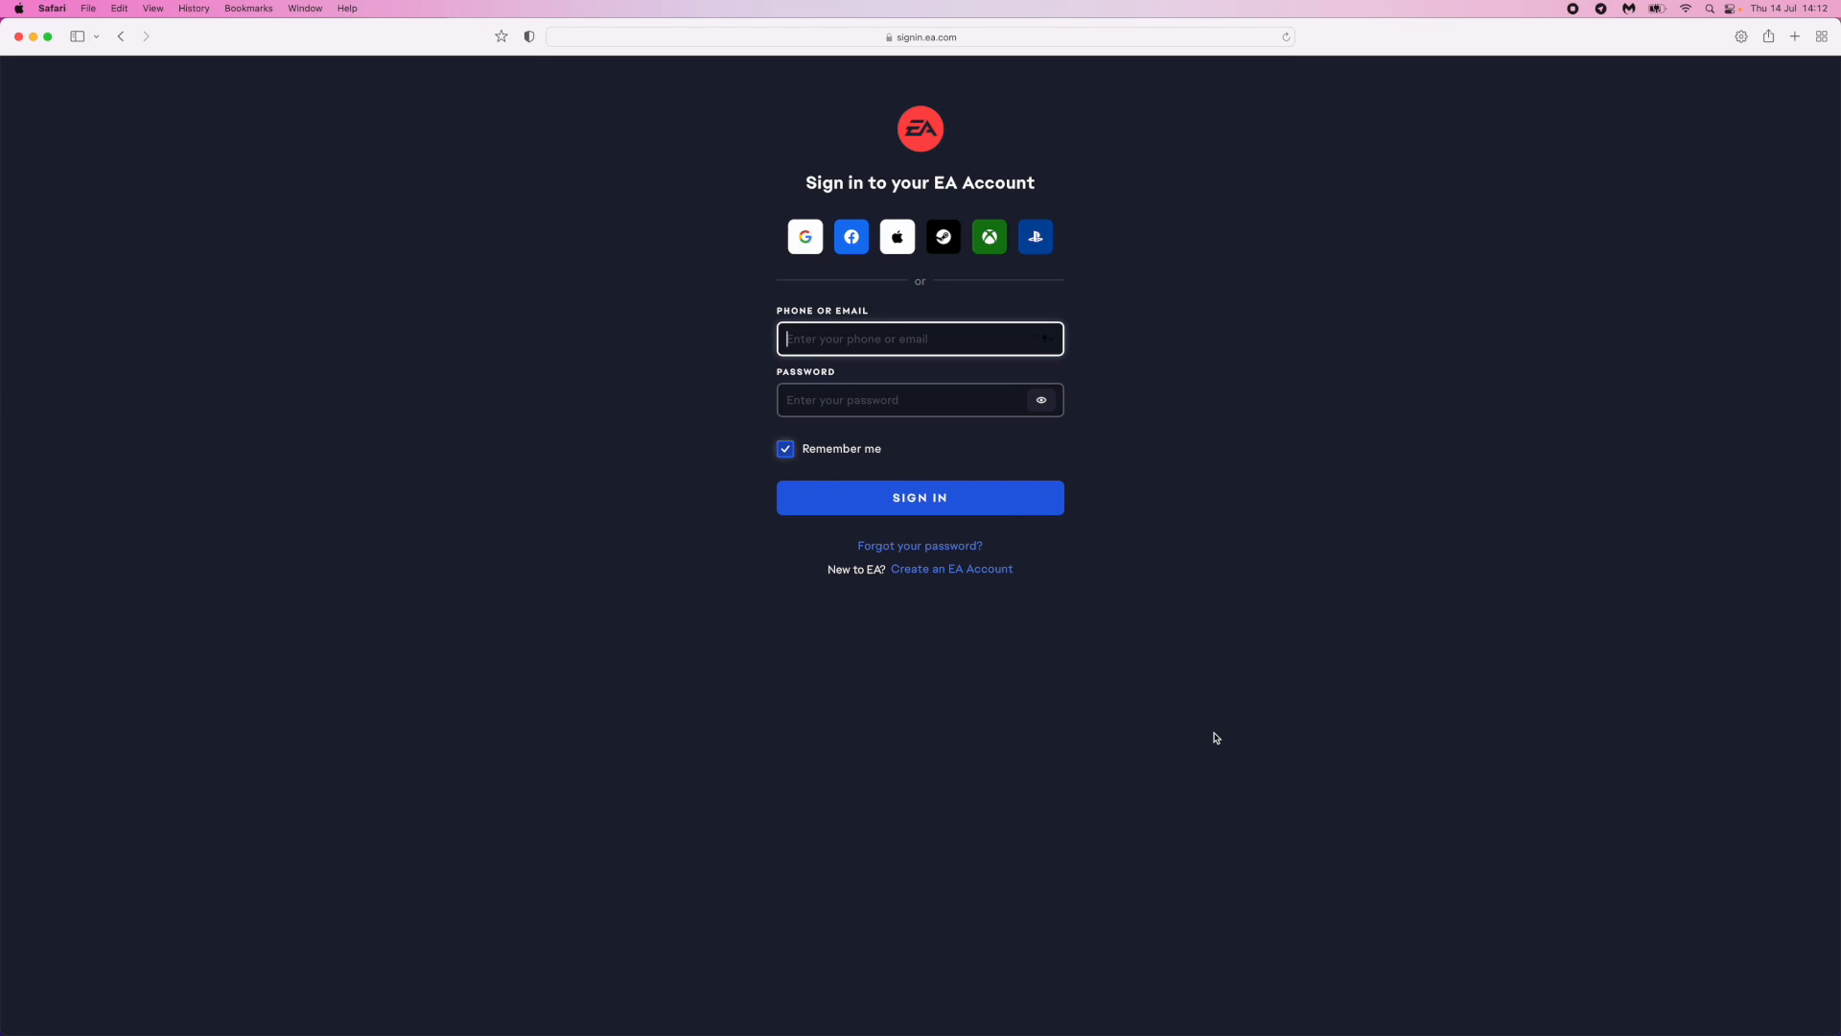
mouse_move(725, 204)
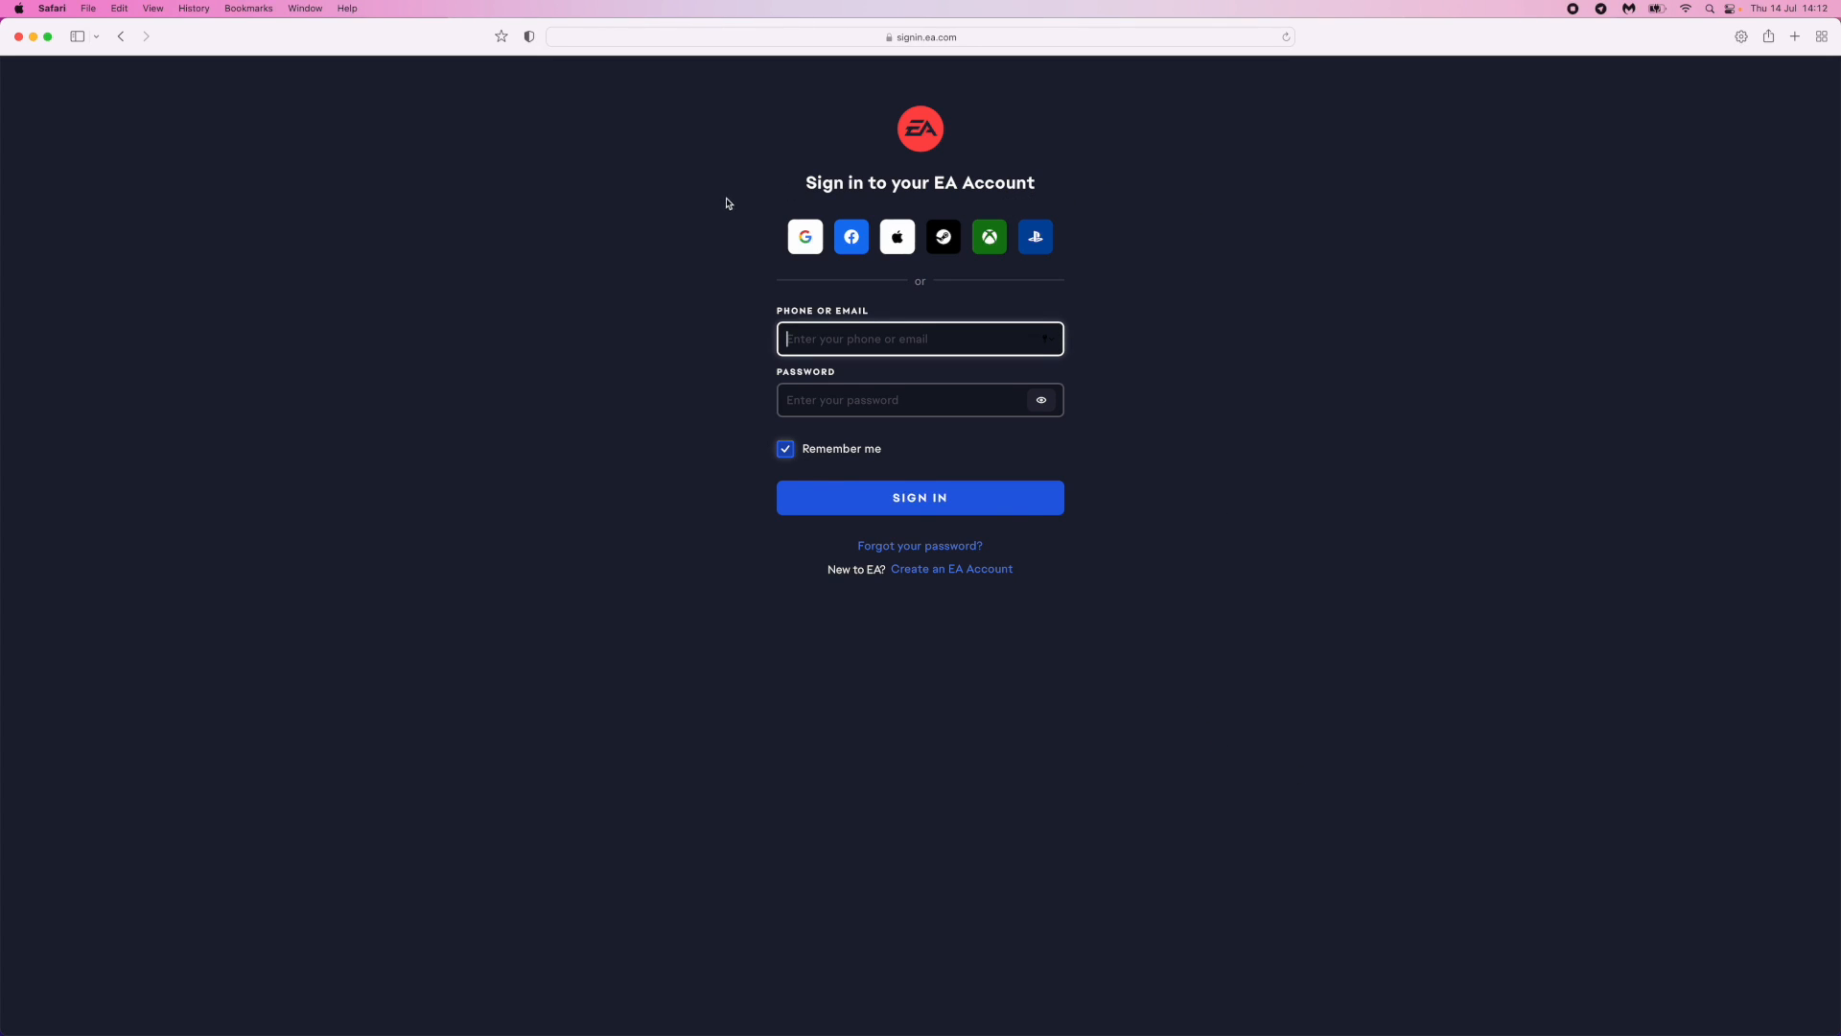
mouse_move(1074, 228)
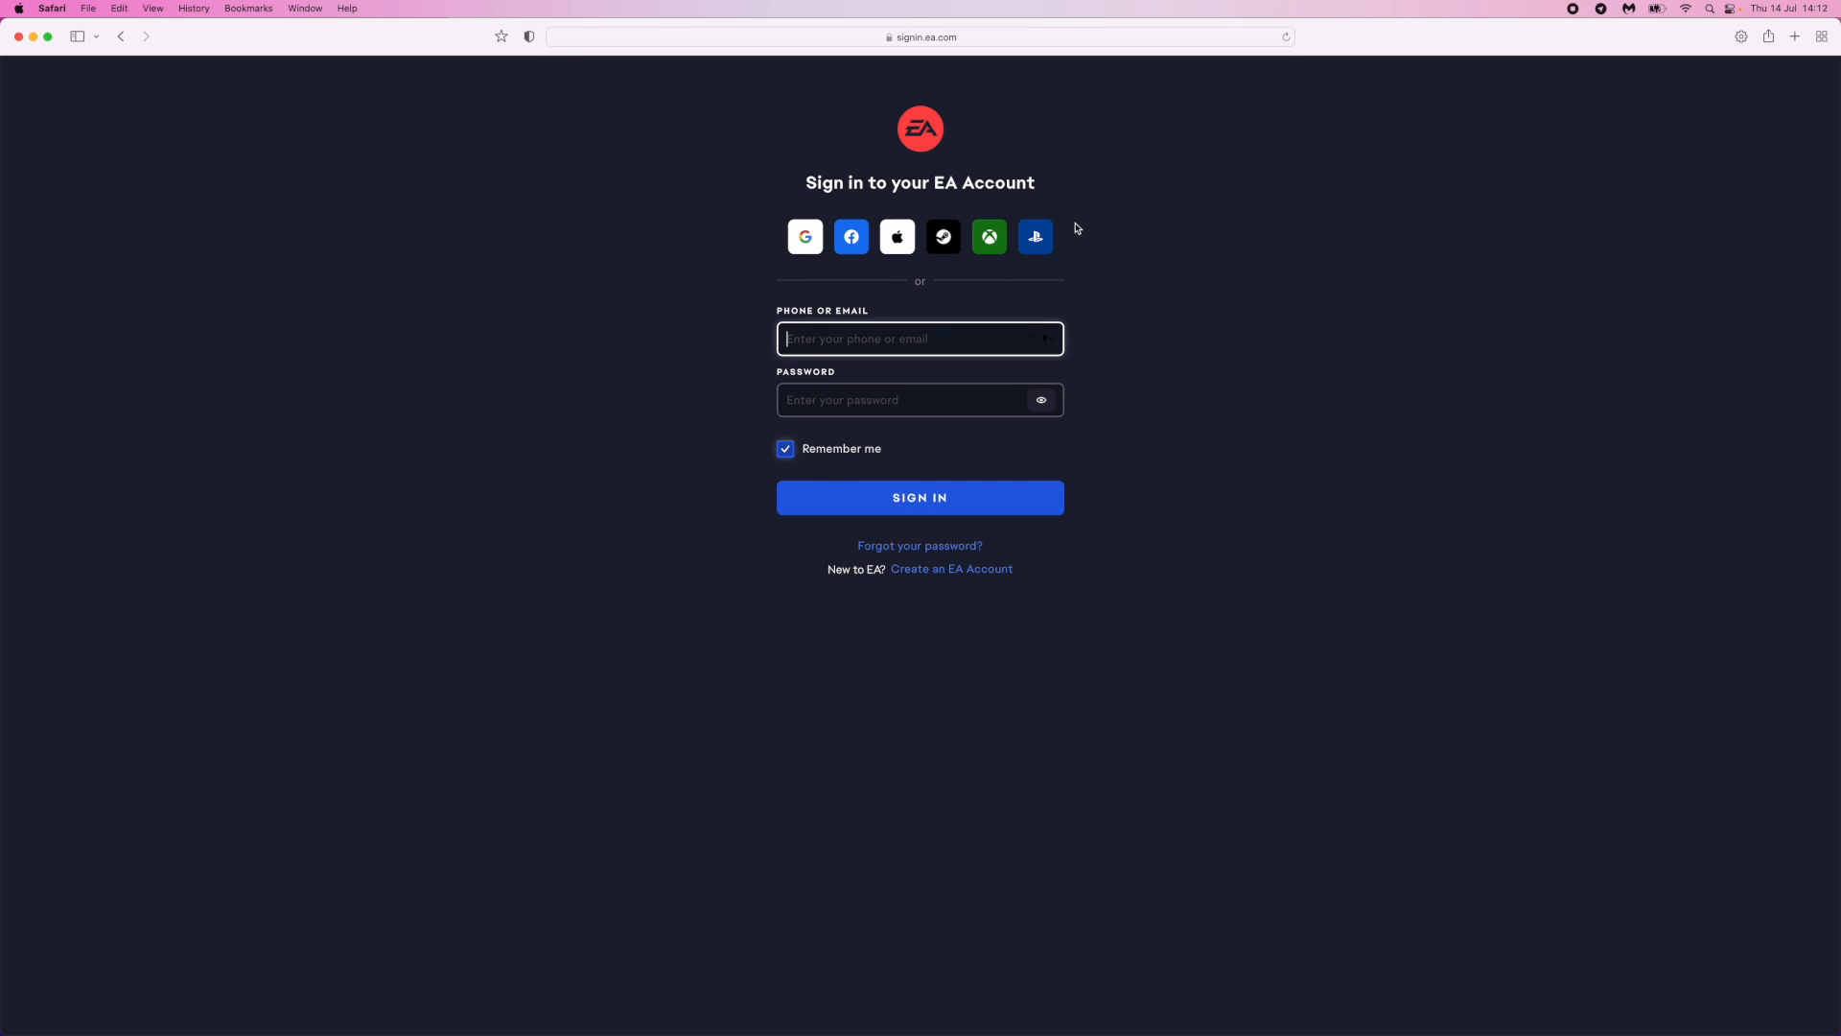
mouse_move(738, 304)
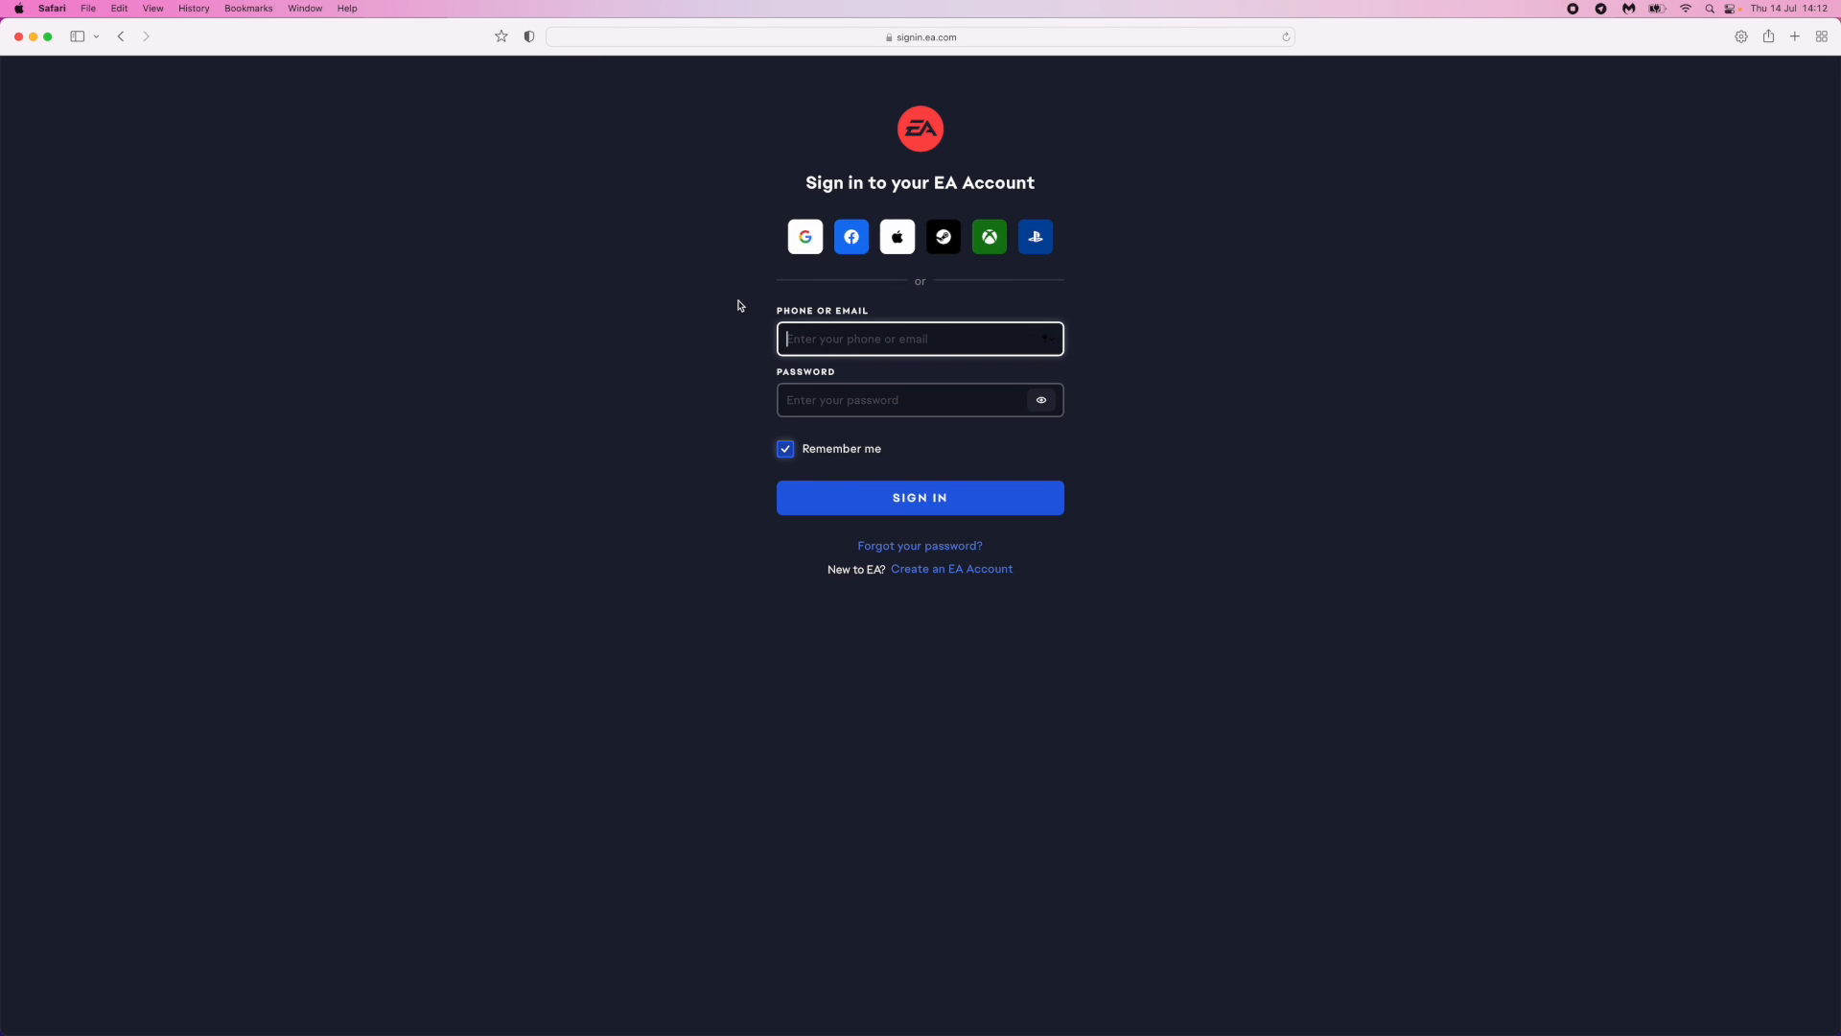
mouse_move(752, 259)
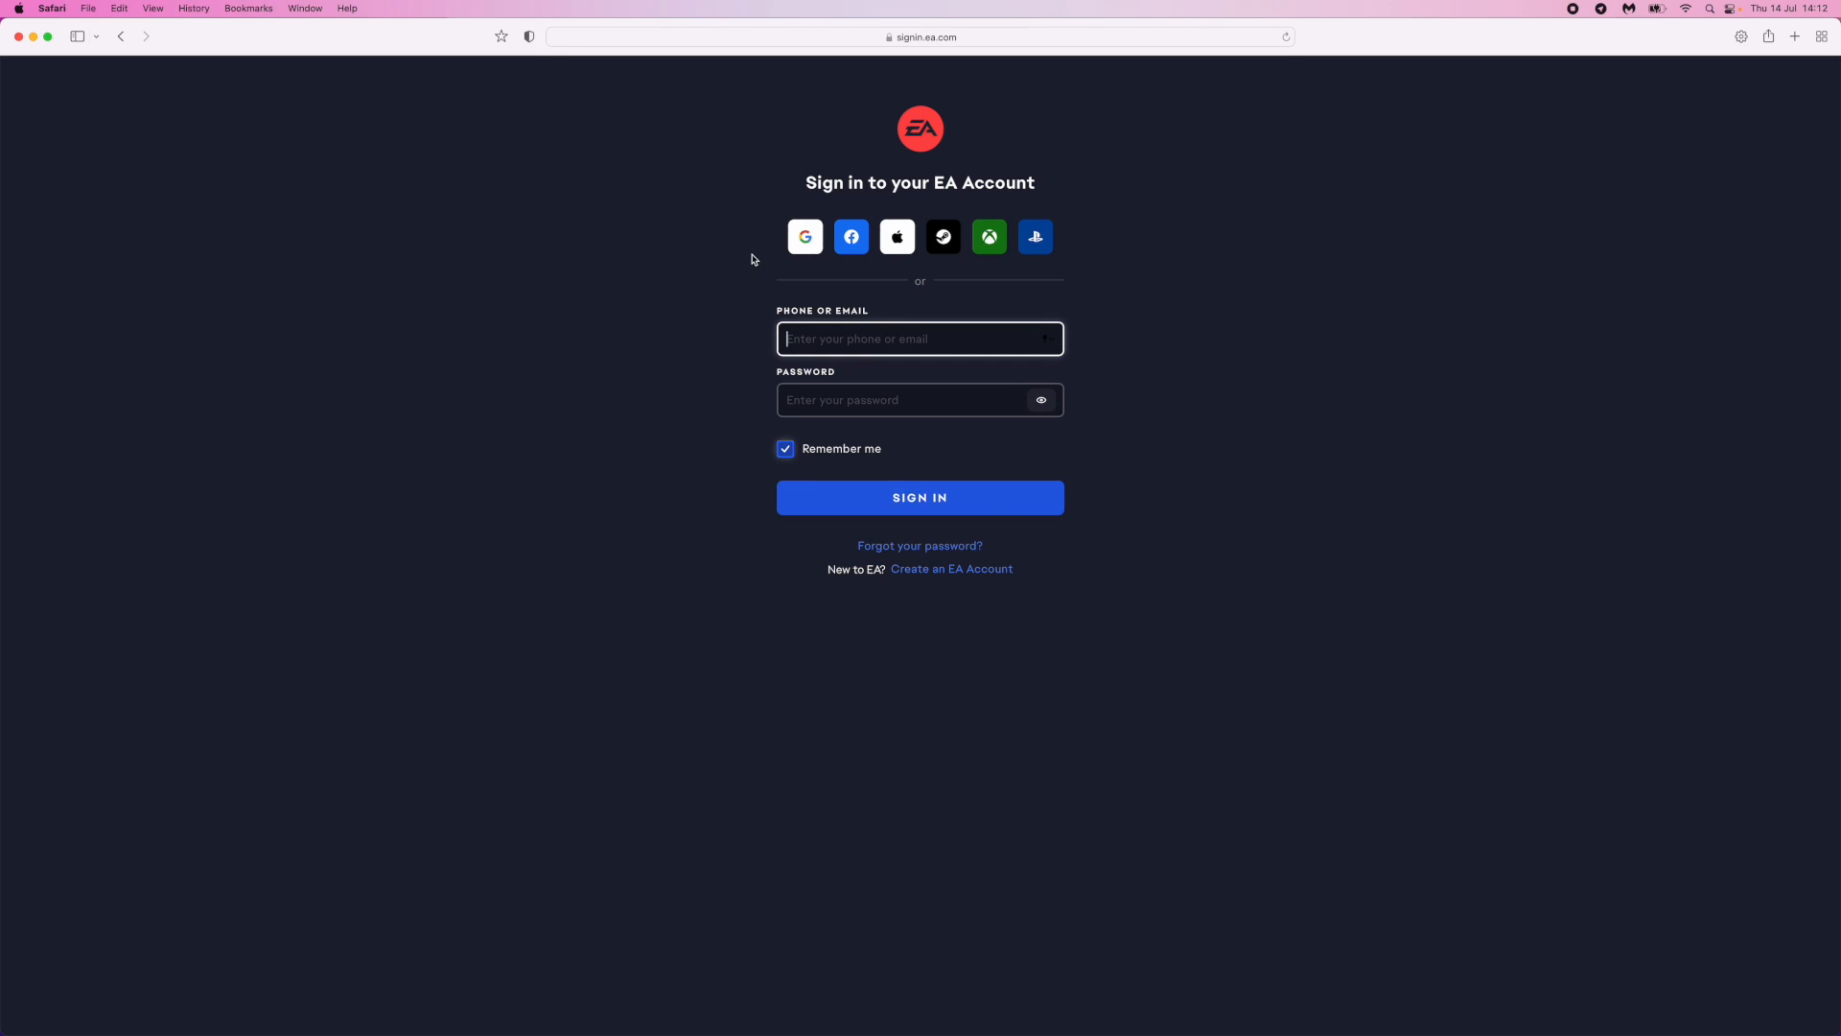
mouse_move(990, 236)
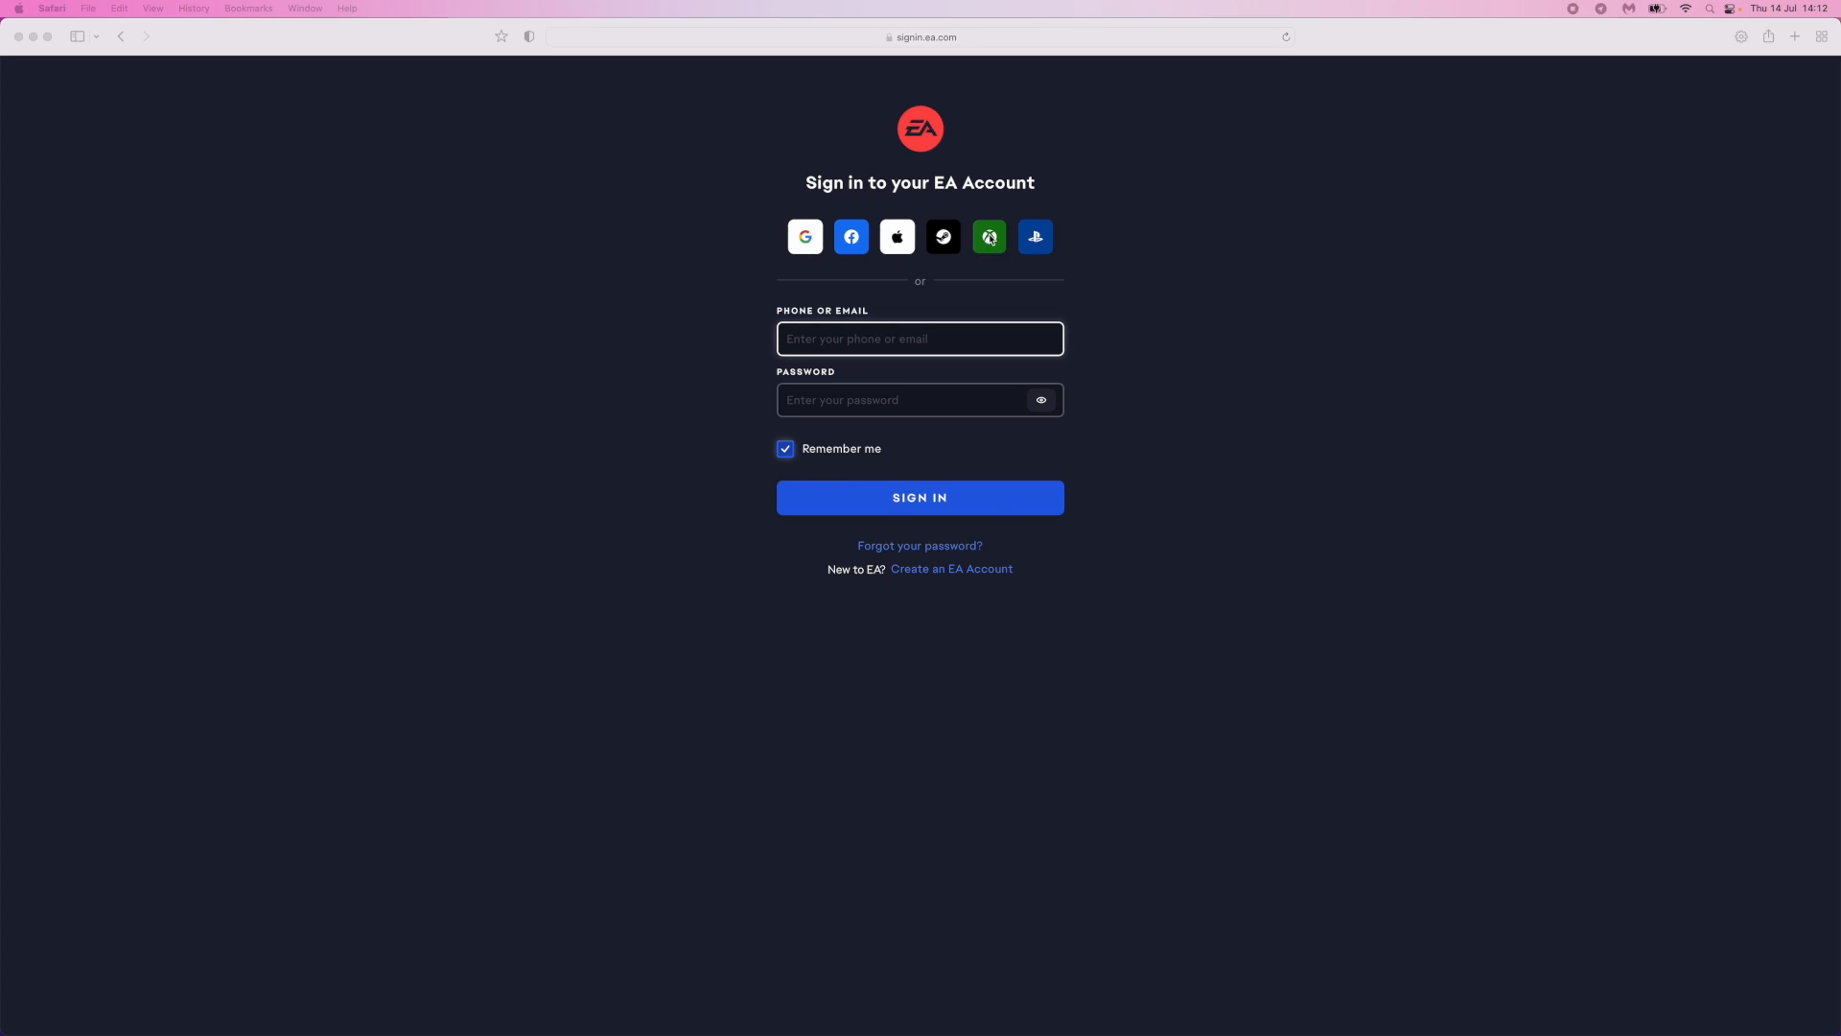
Sign in to the EA Account using the Xbox option
left_click(989, 236)
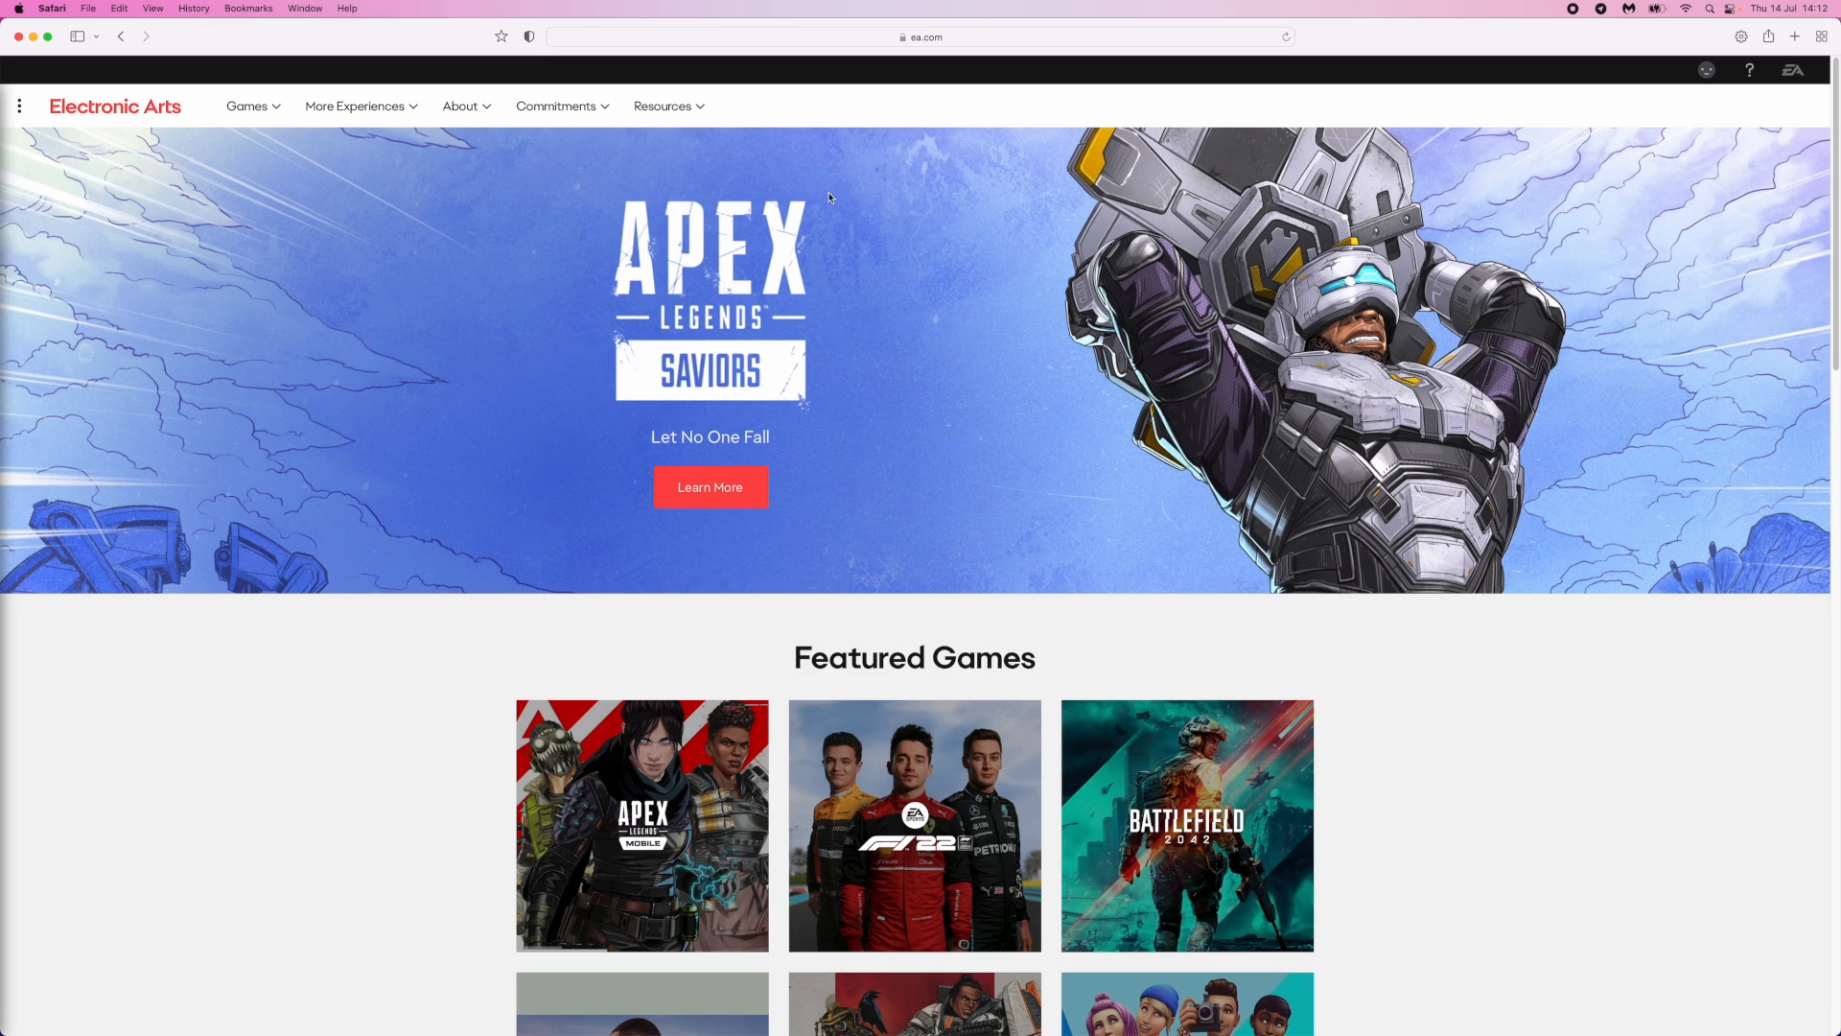
mouse_move(677, 588)
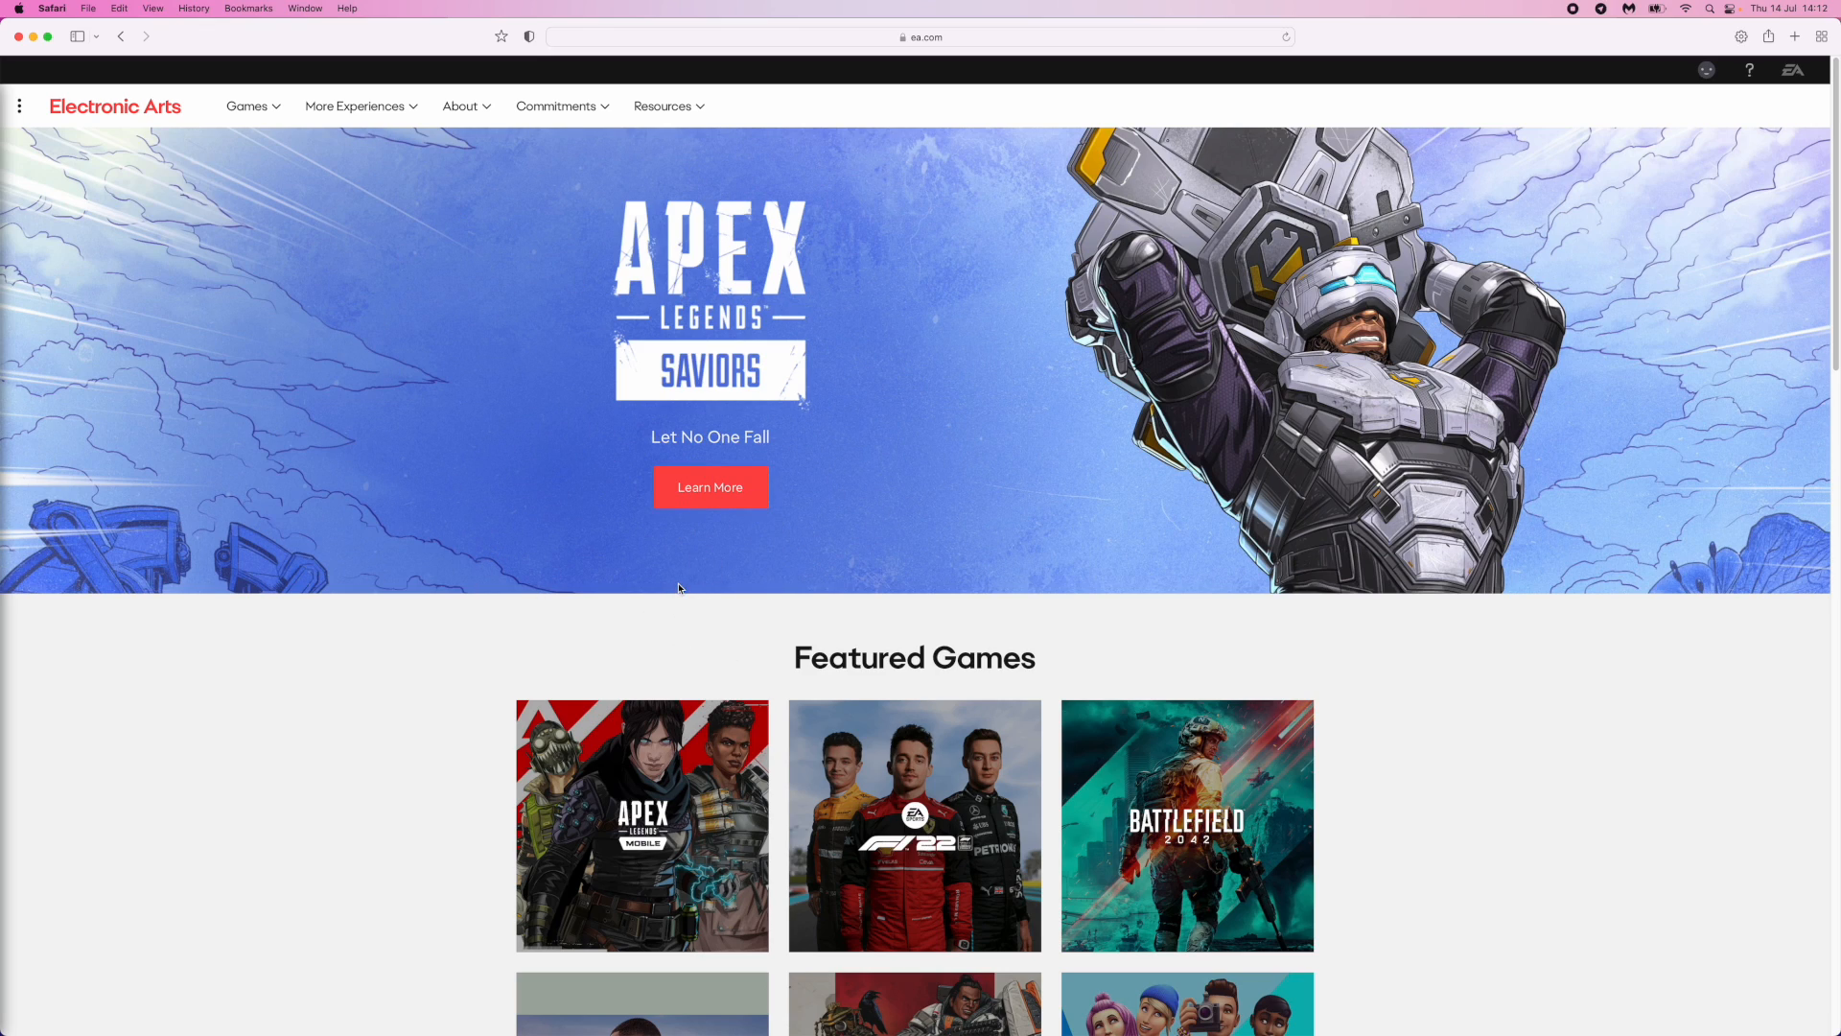
mouse_move(725, 644)
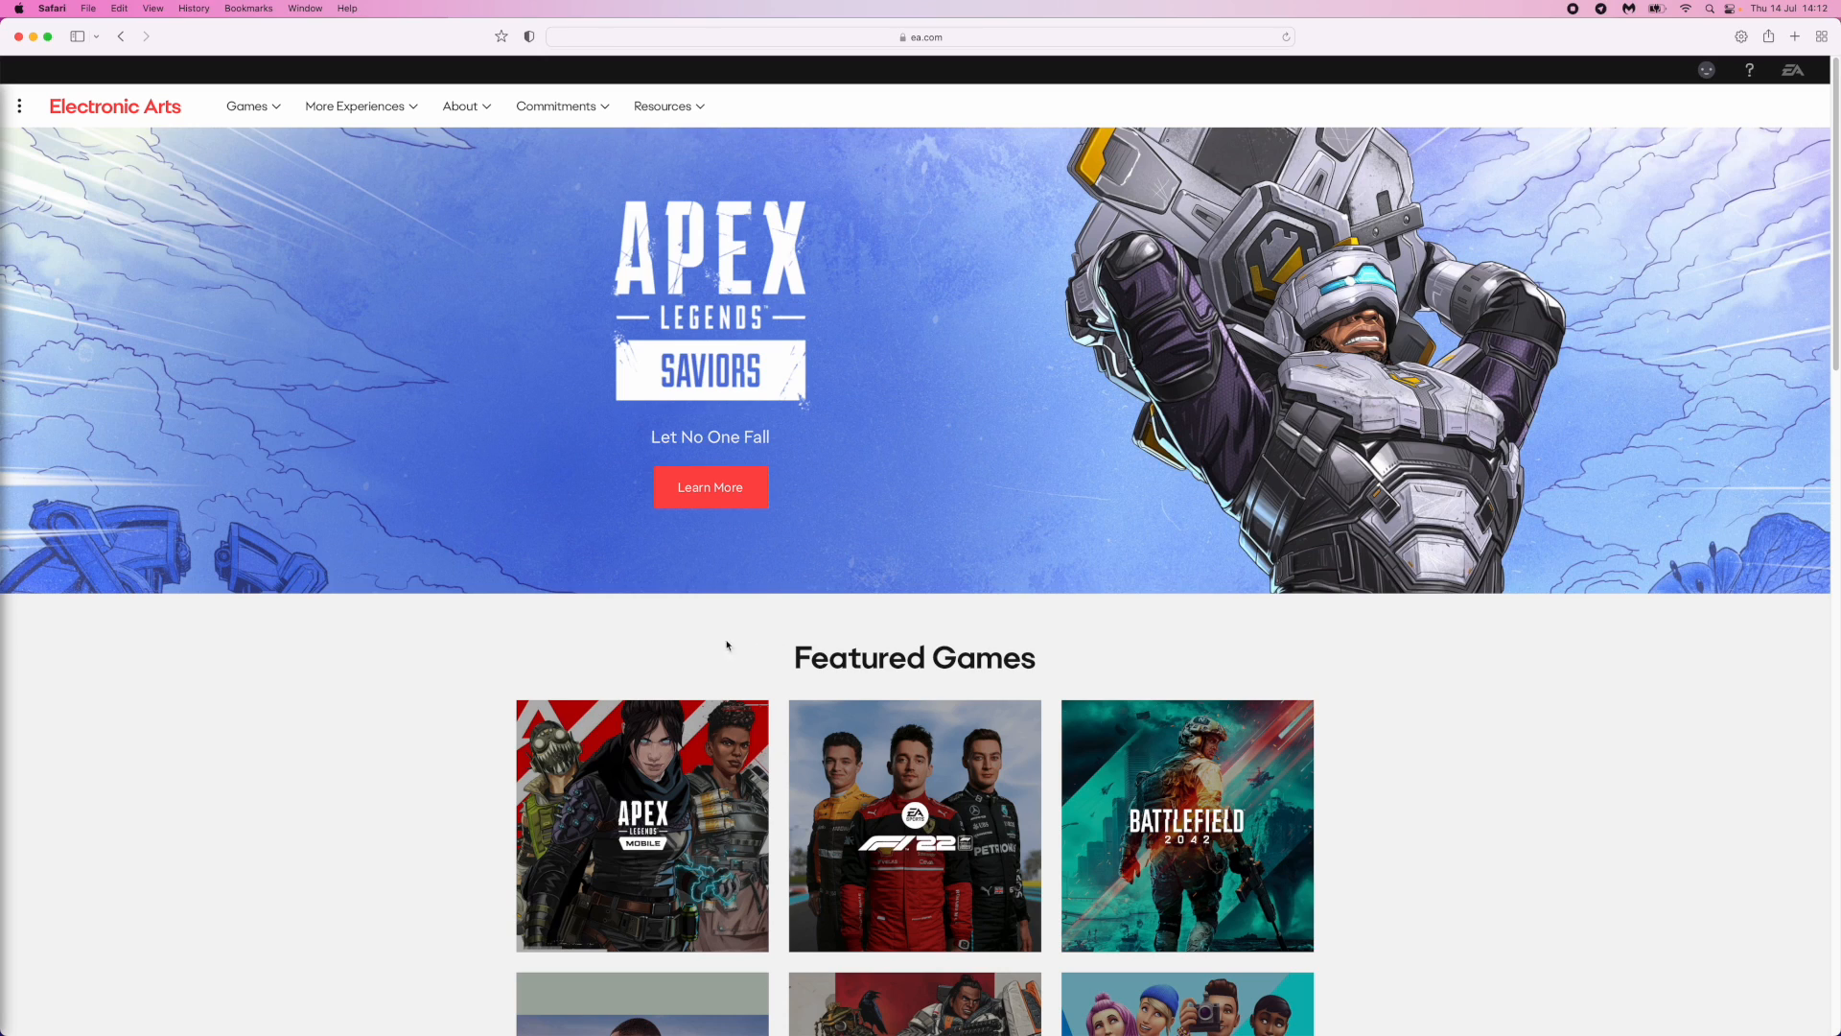
mouse_move(1707, 70)
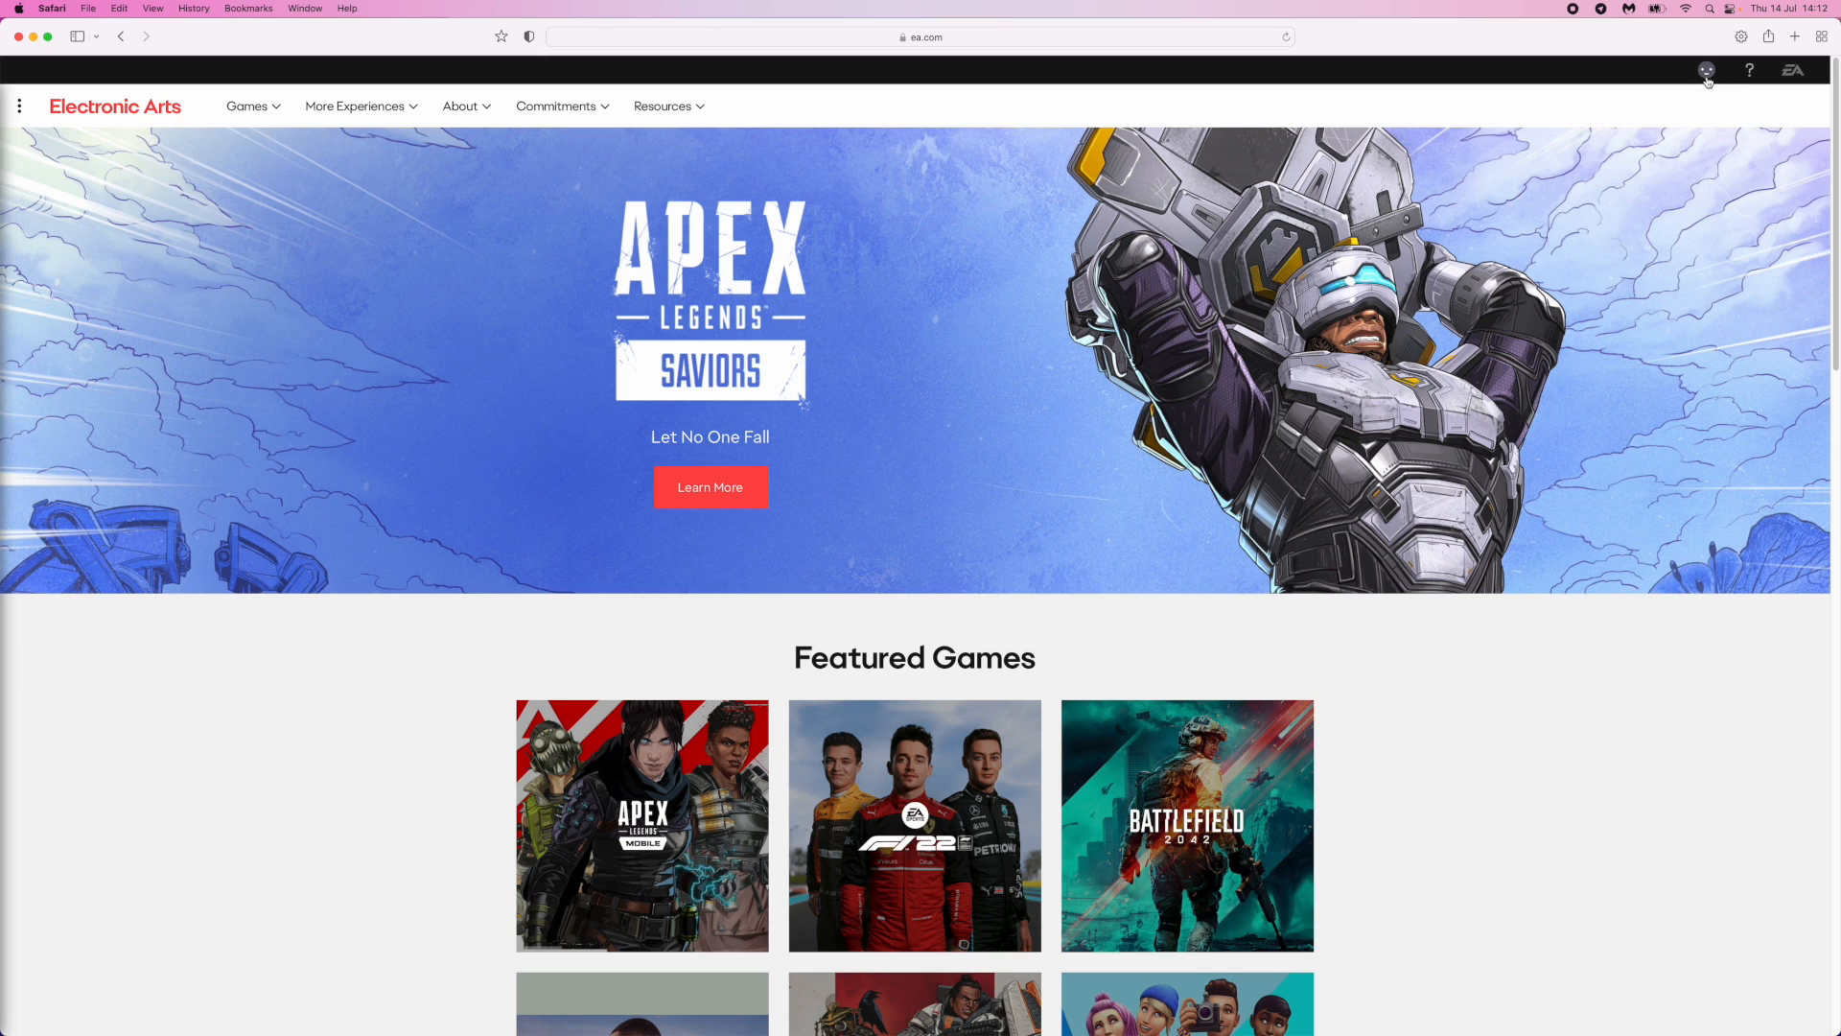
Go to Account Settings and view the Connections page showing Xbox linked
left_click(1706, 69)
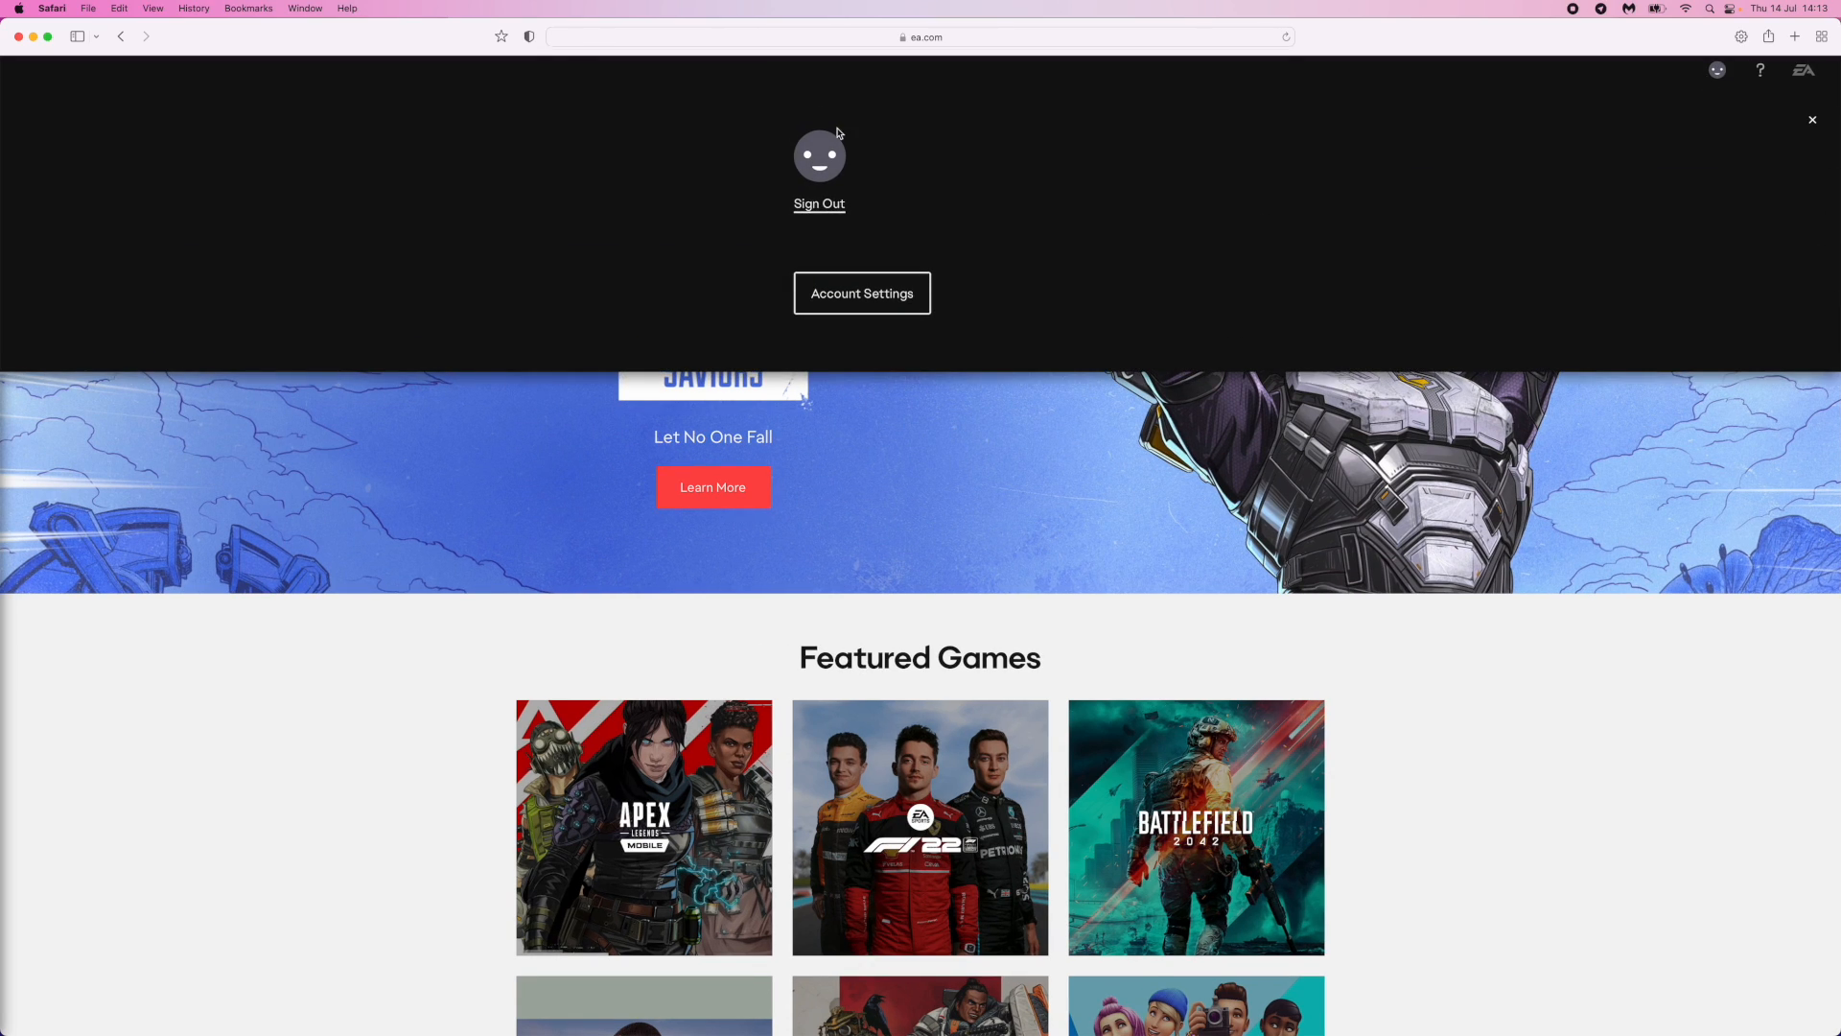
left_click(861, 293)
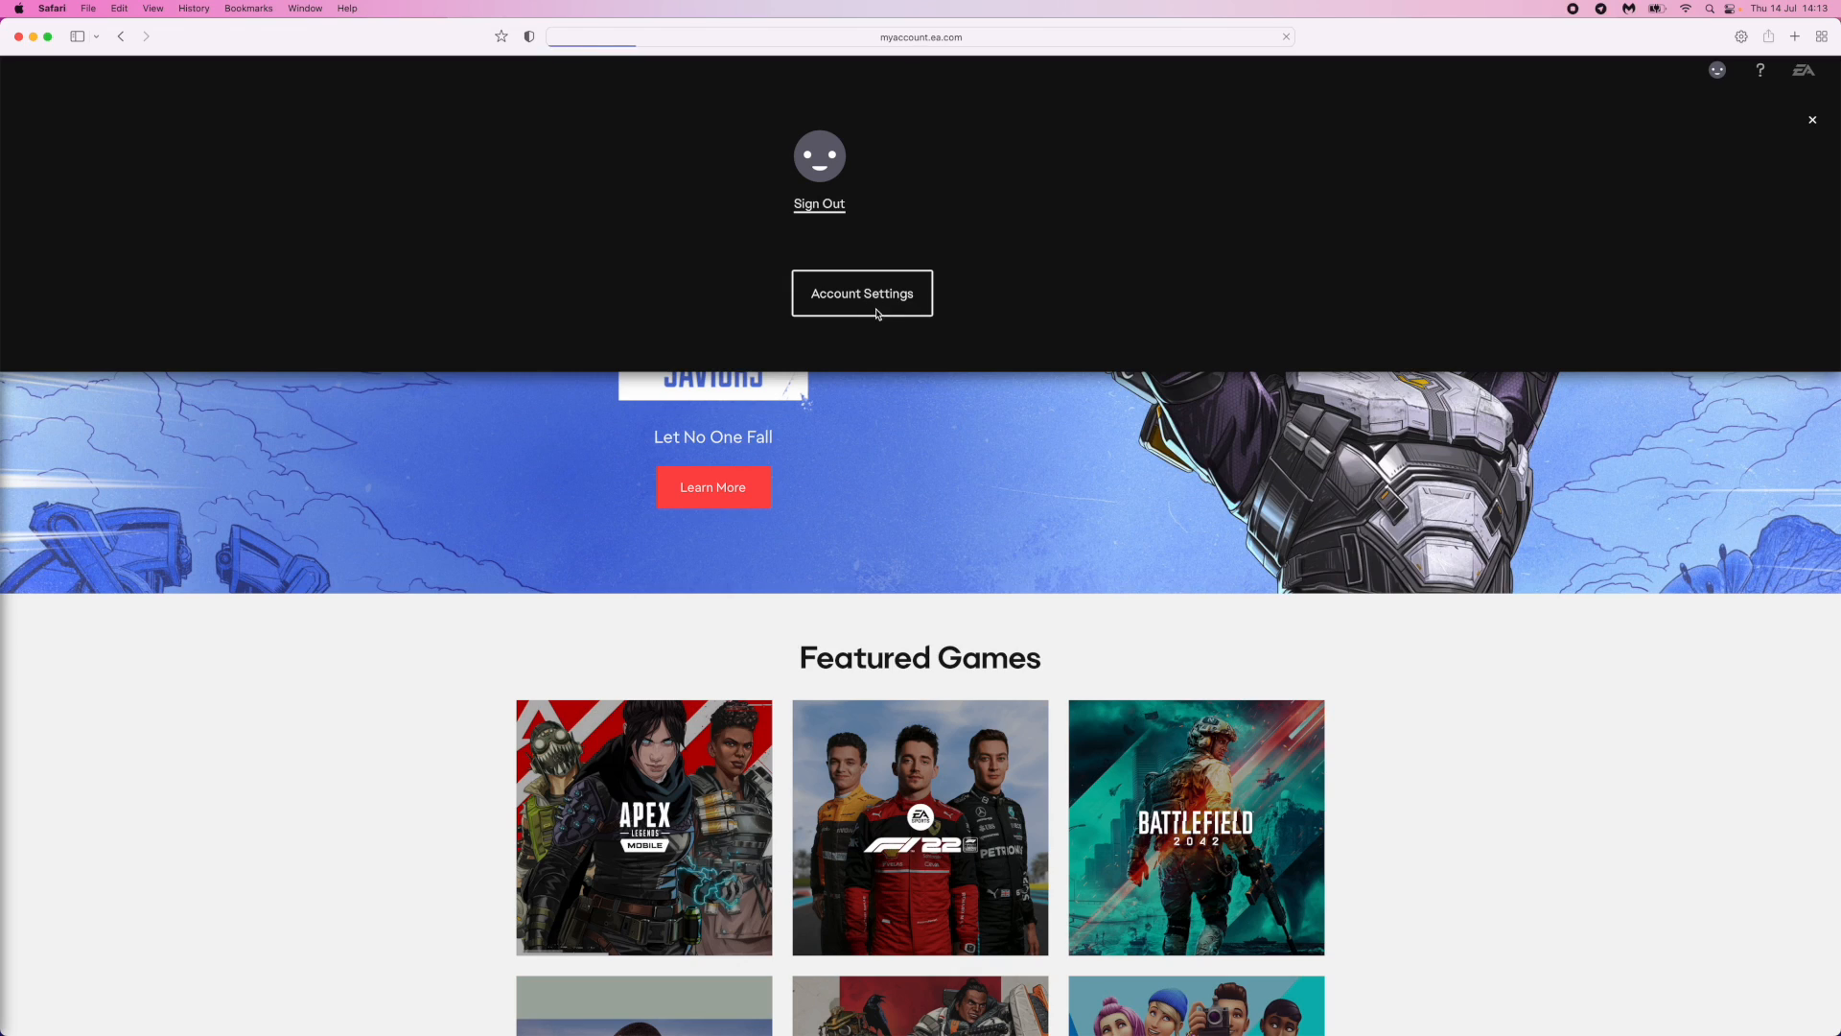
left_click(861, 294)
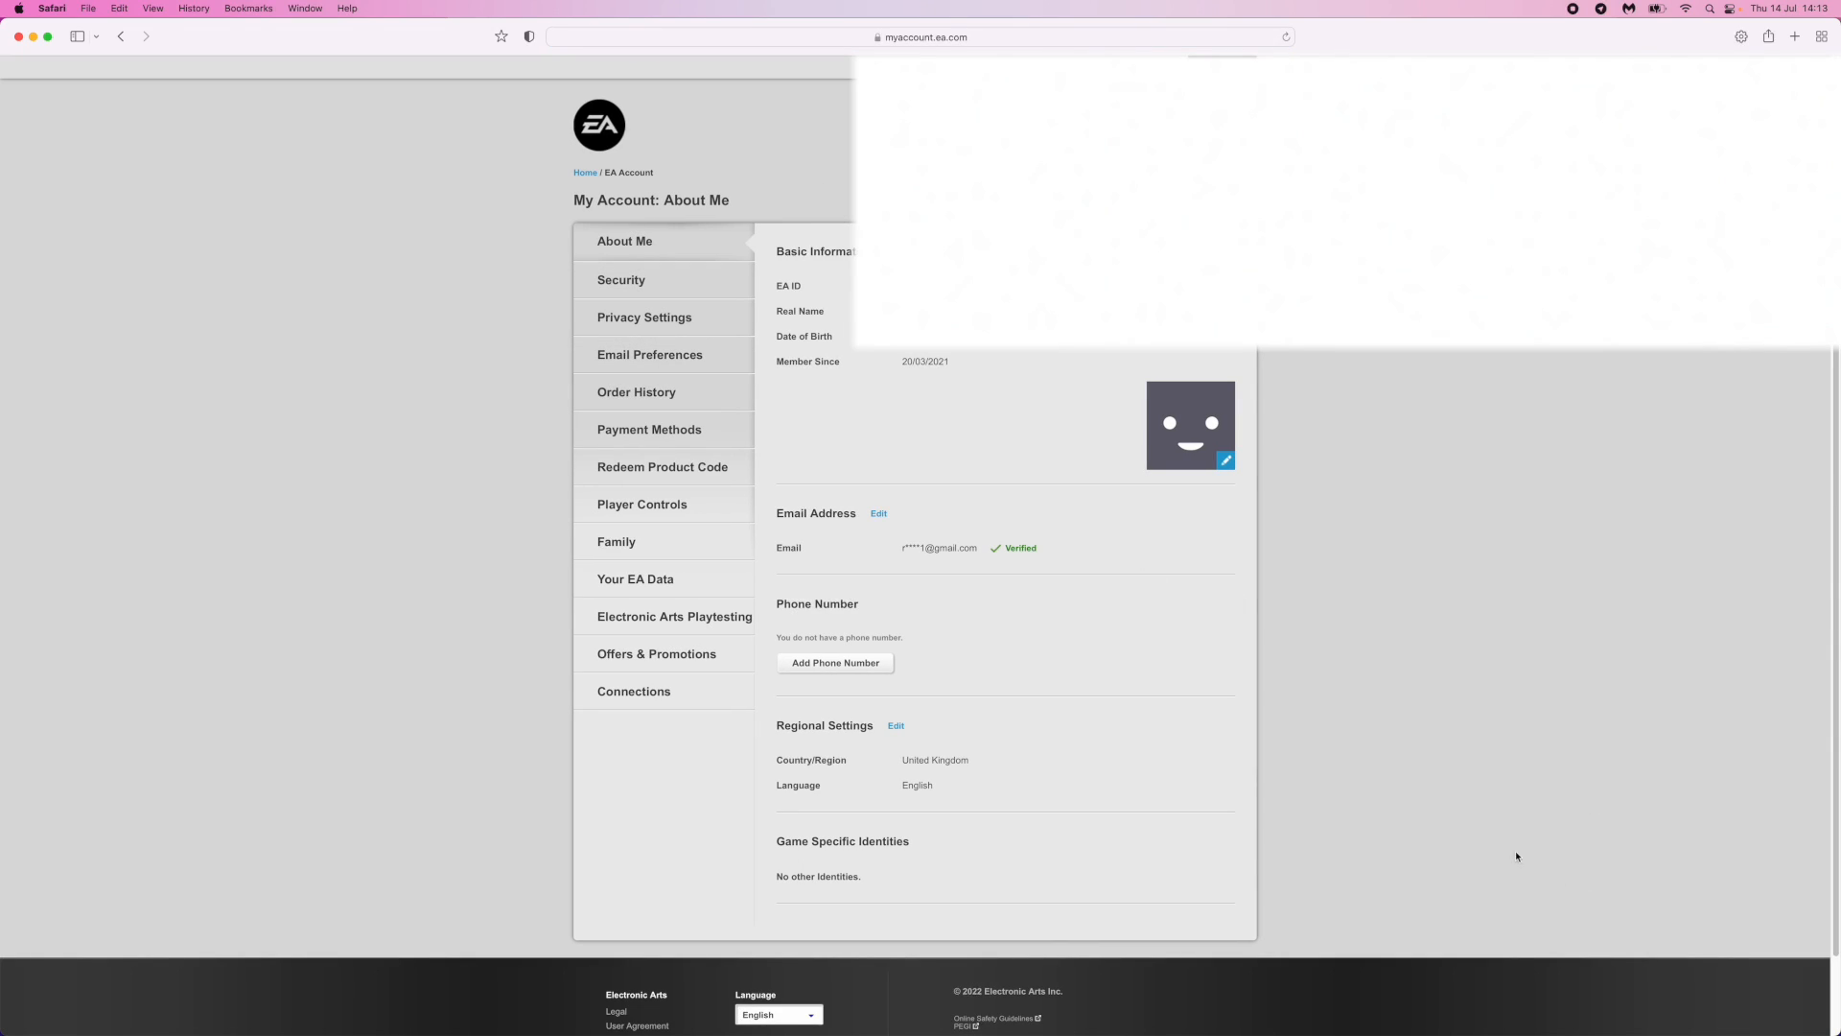
mouse_move(807, 189)
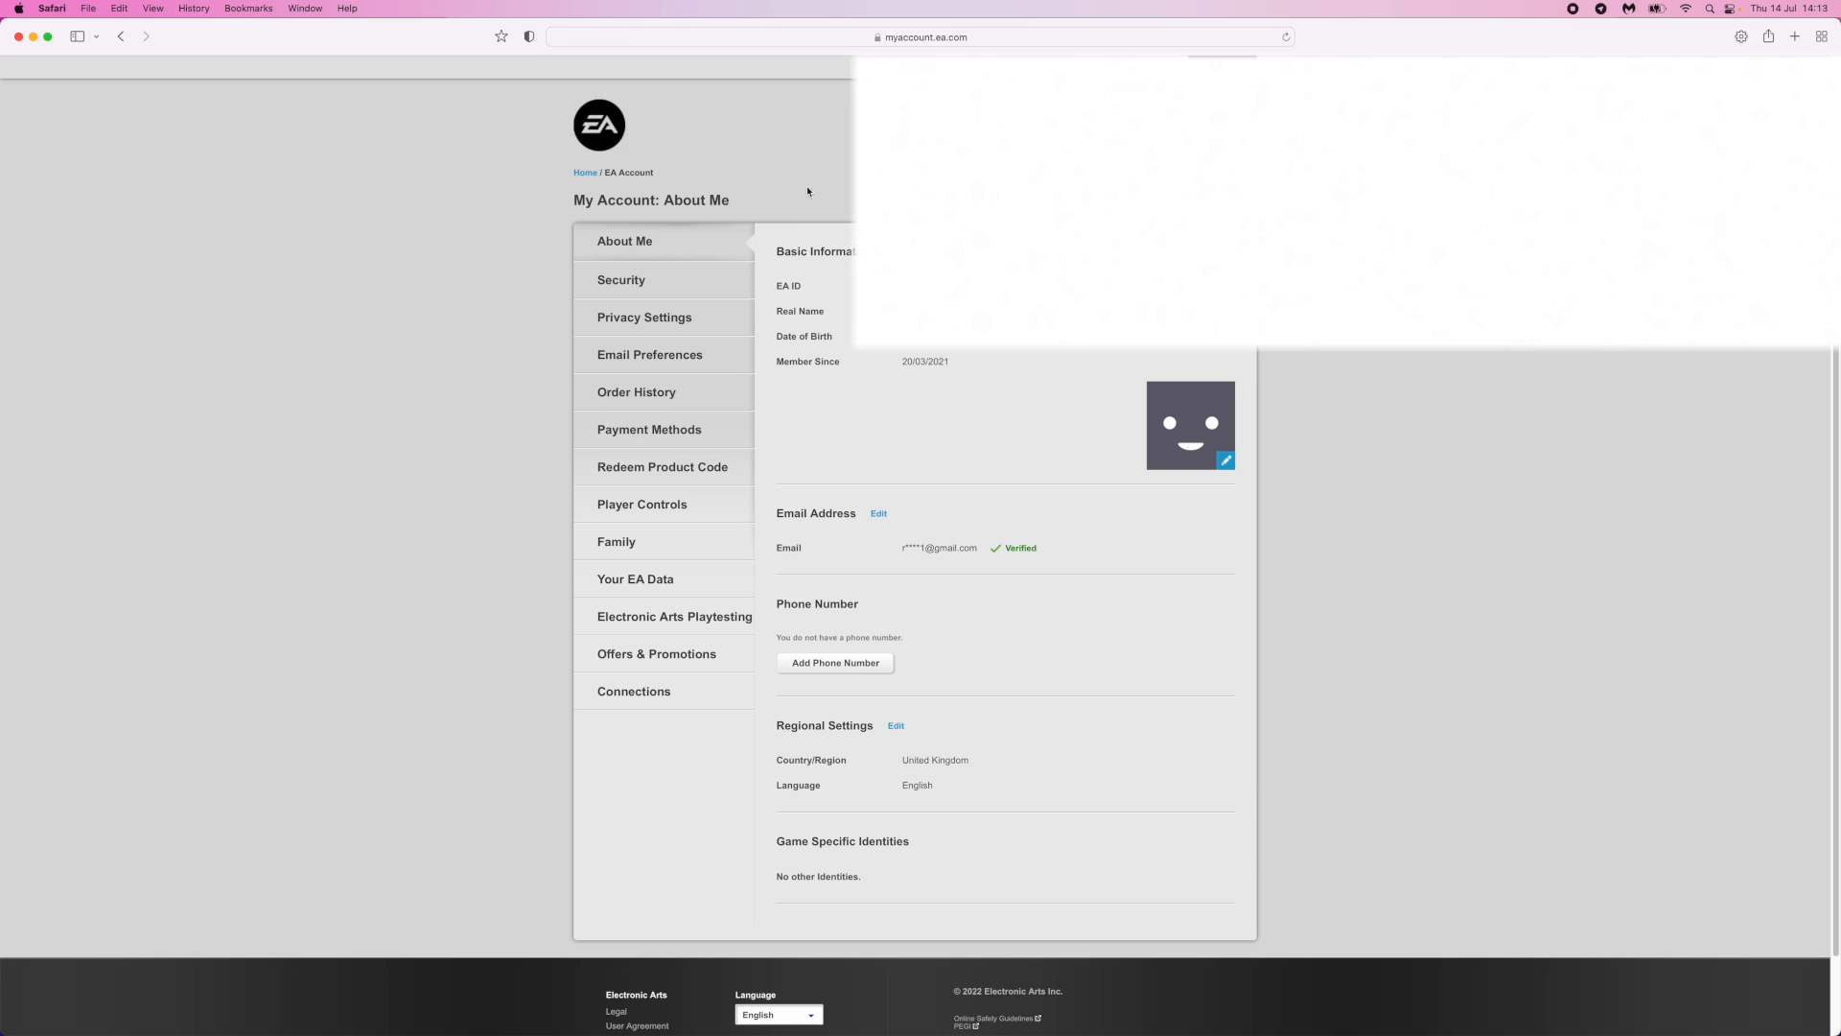
mouse_move(616, 542)
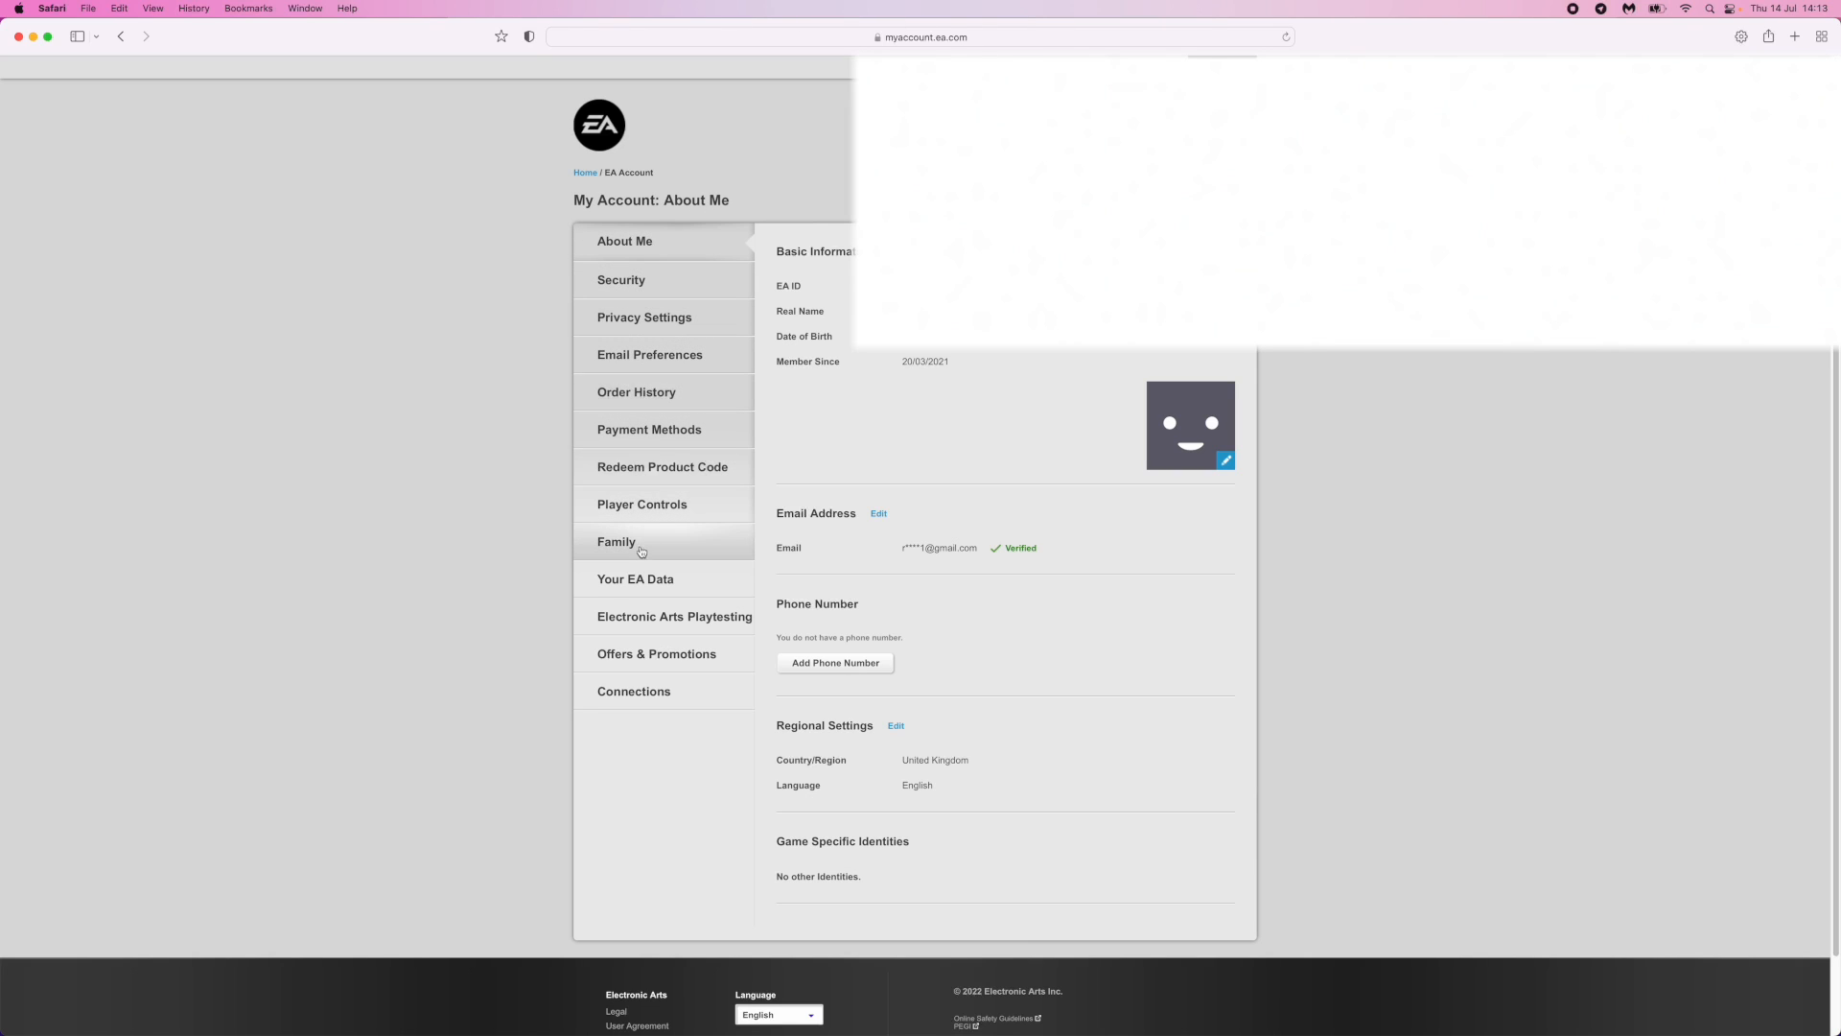
left_click(635, 690)
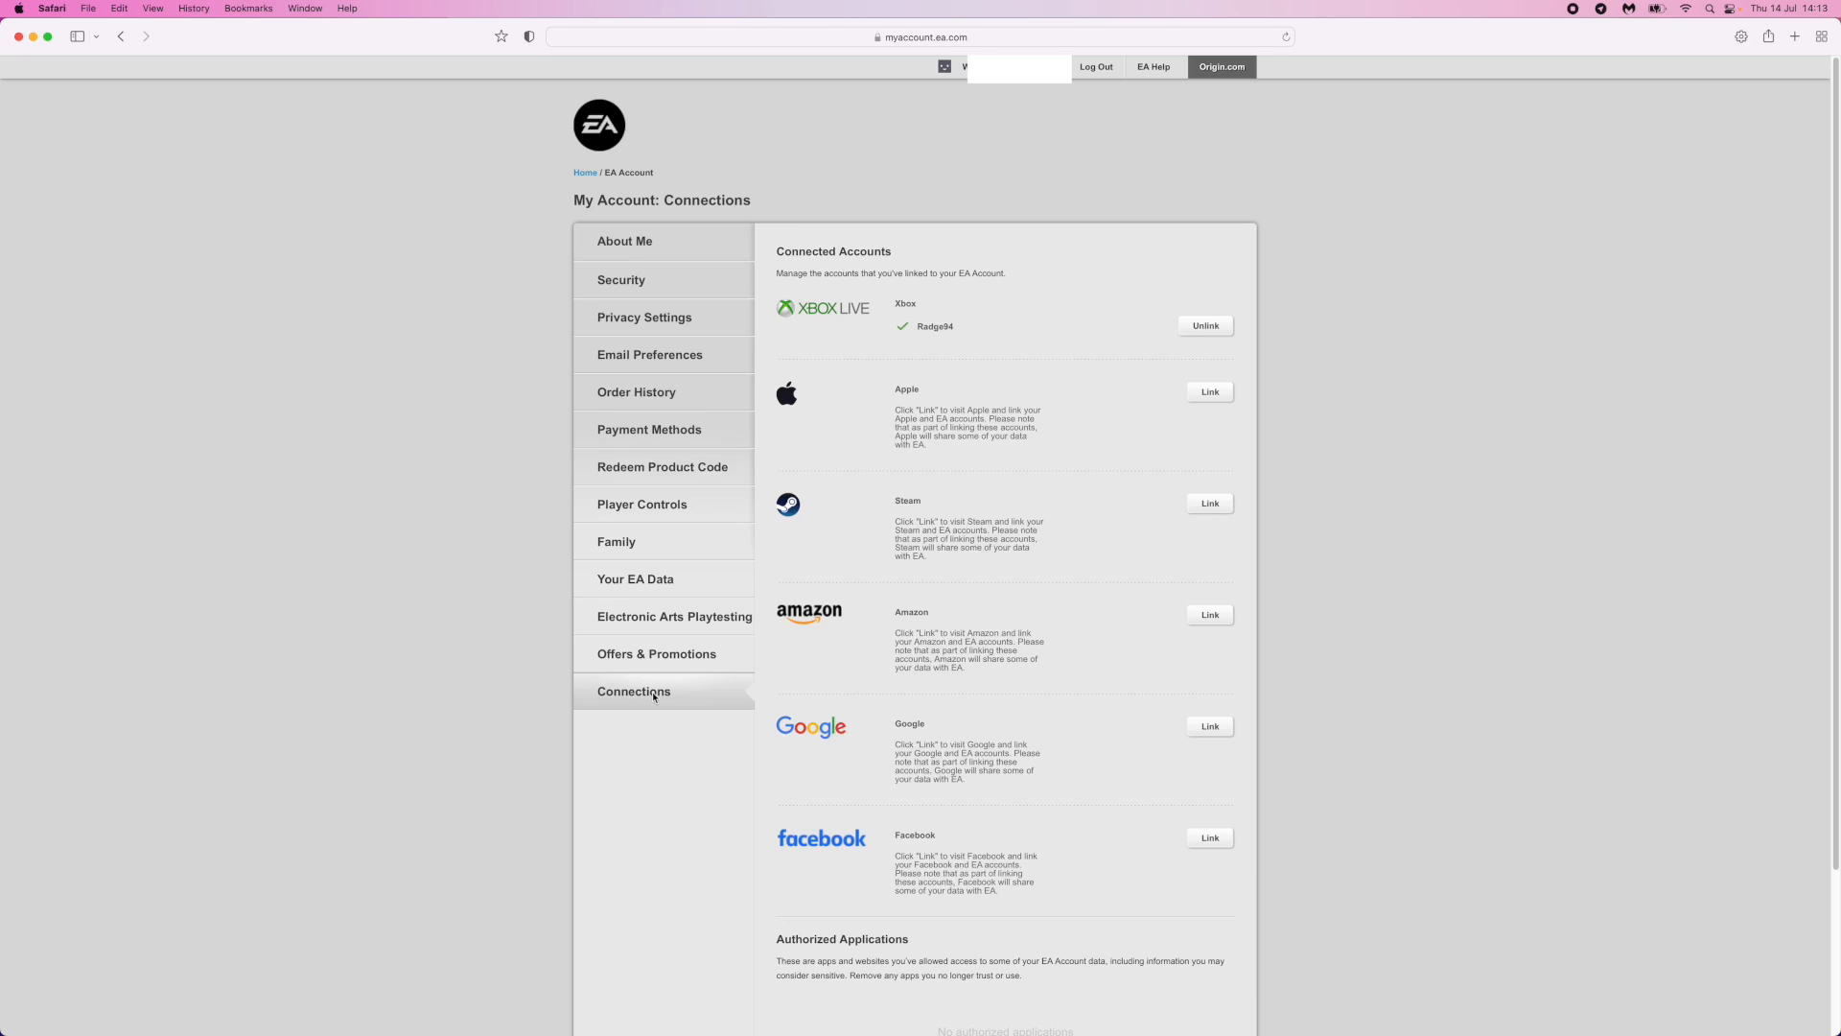
mouse_move(829, 308)
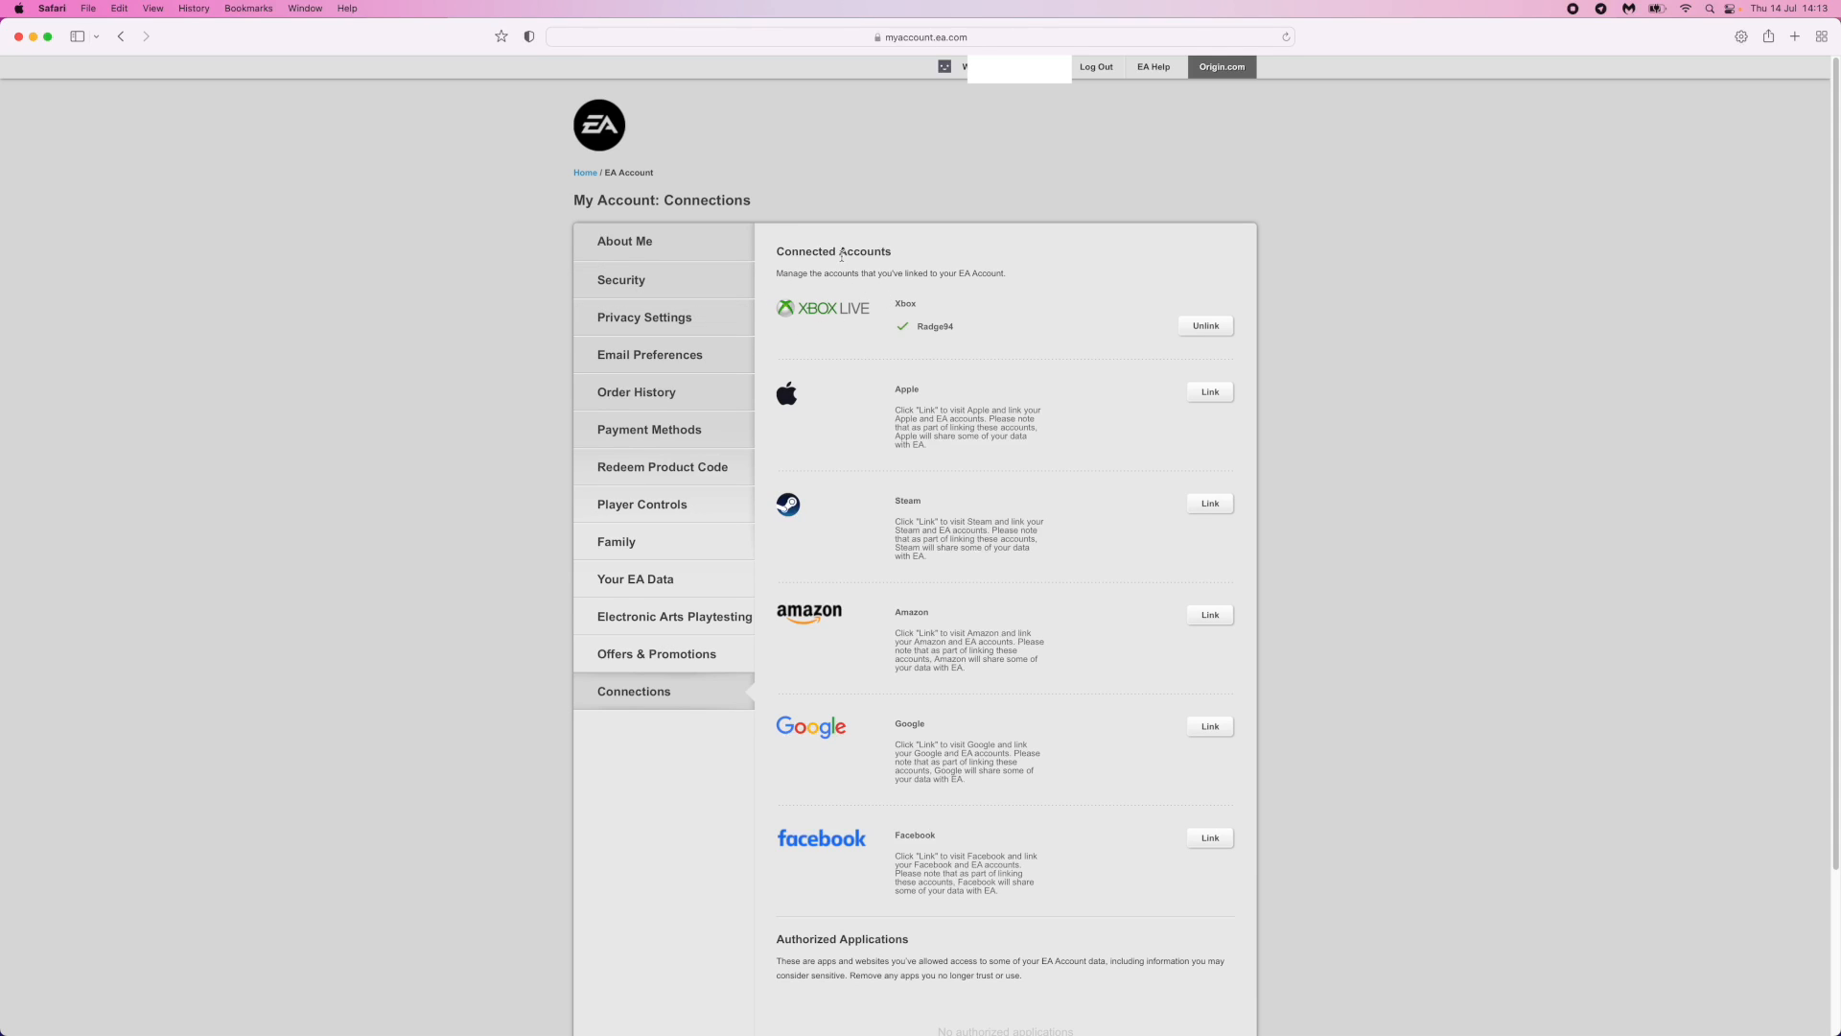
mouse_move(805, 329)
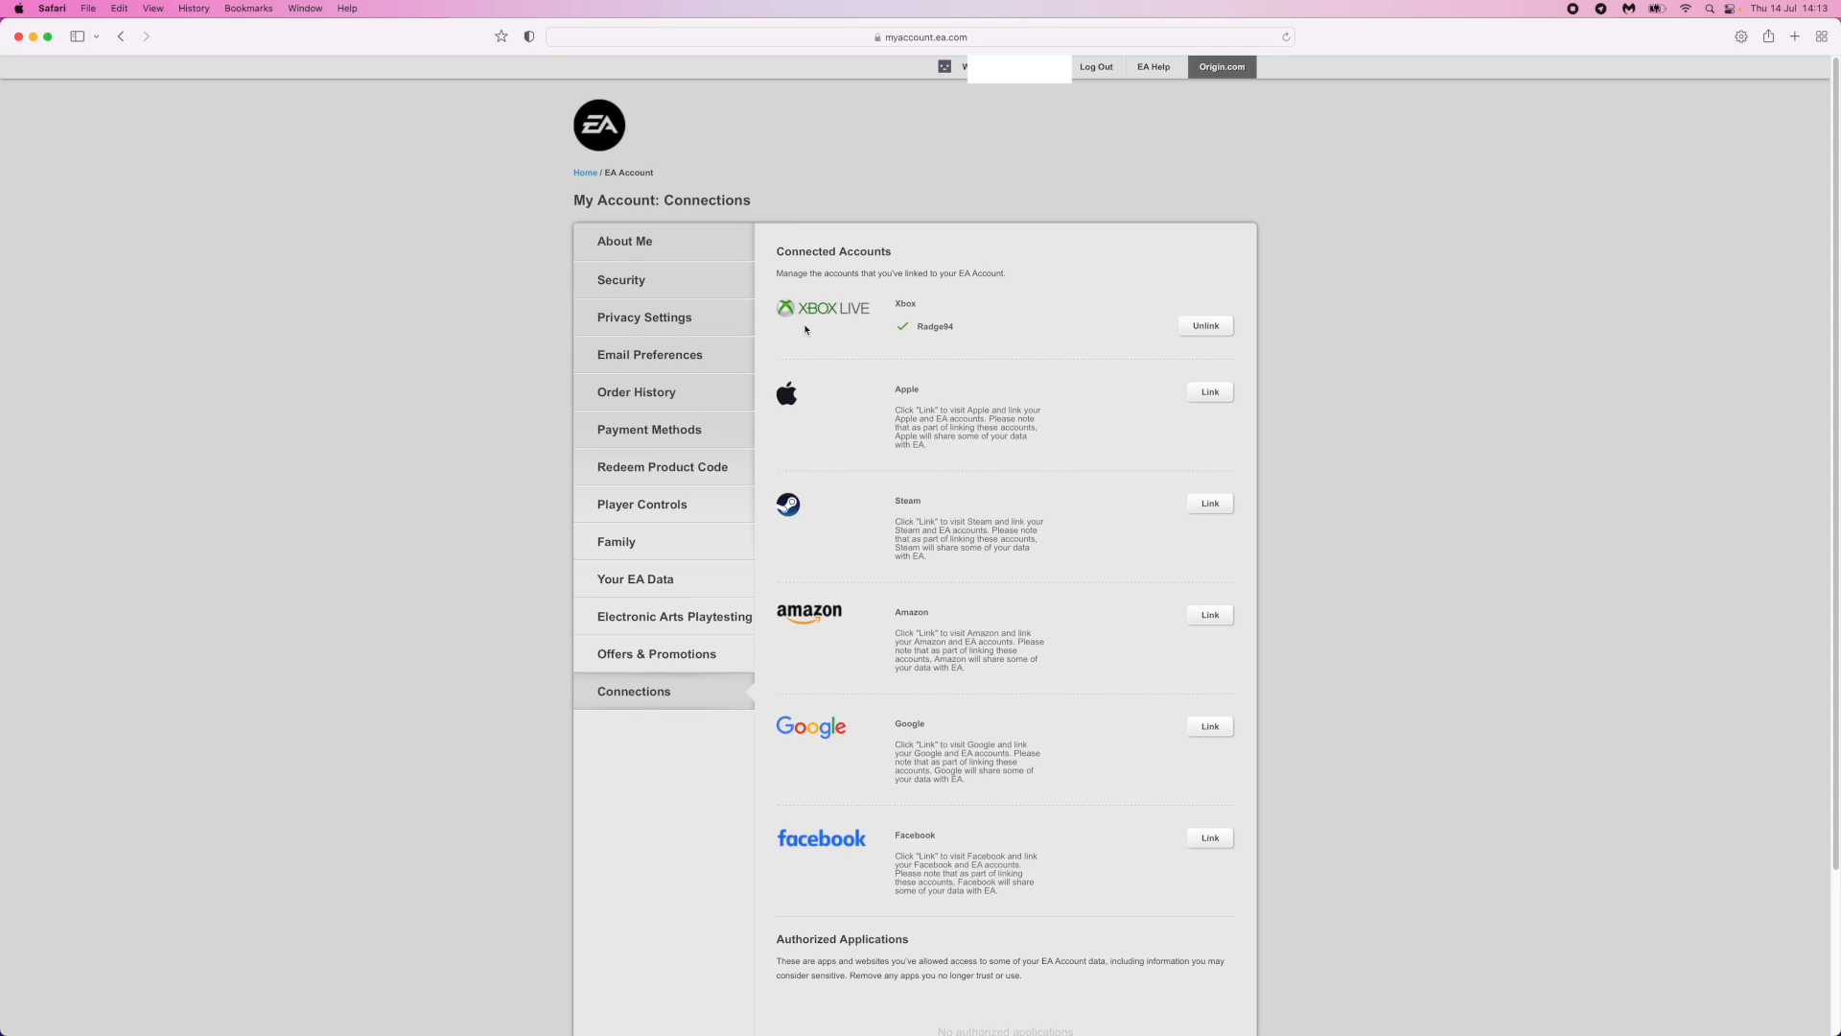
mouse_move(1020, 340)
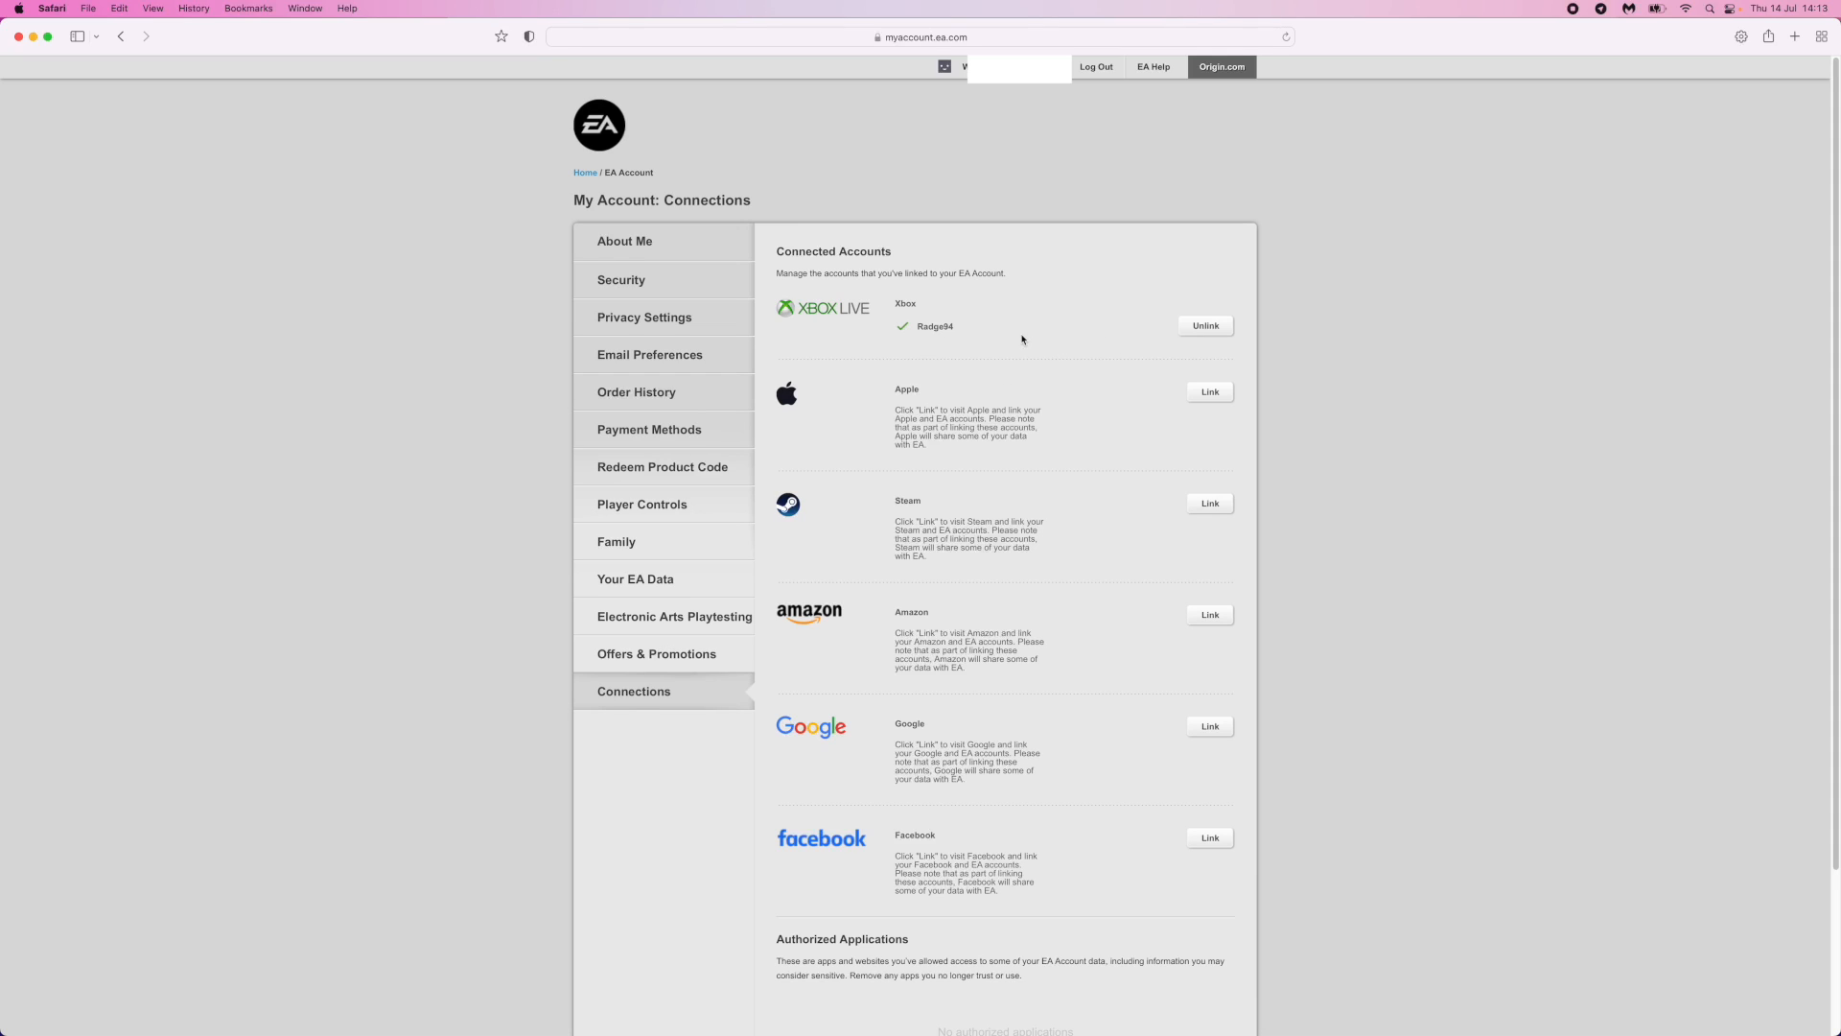